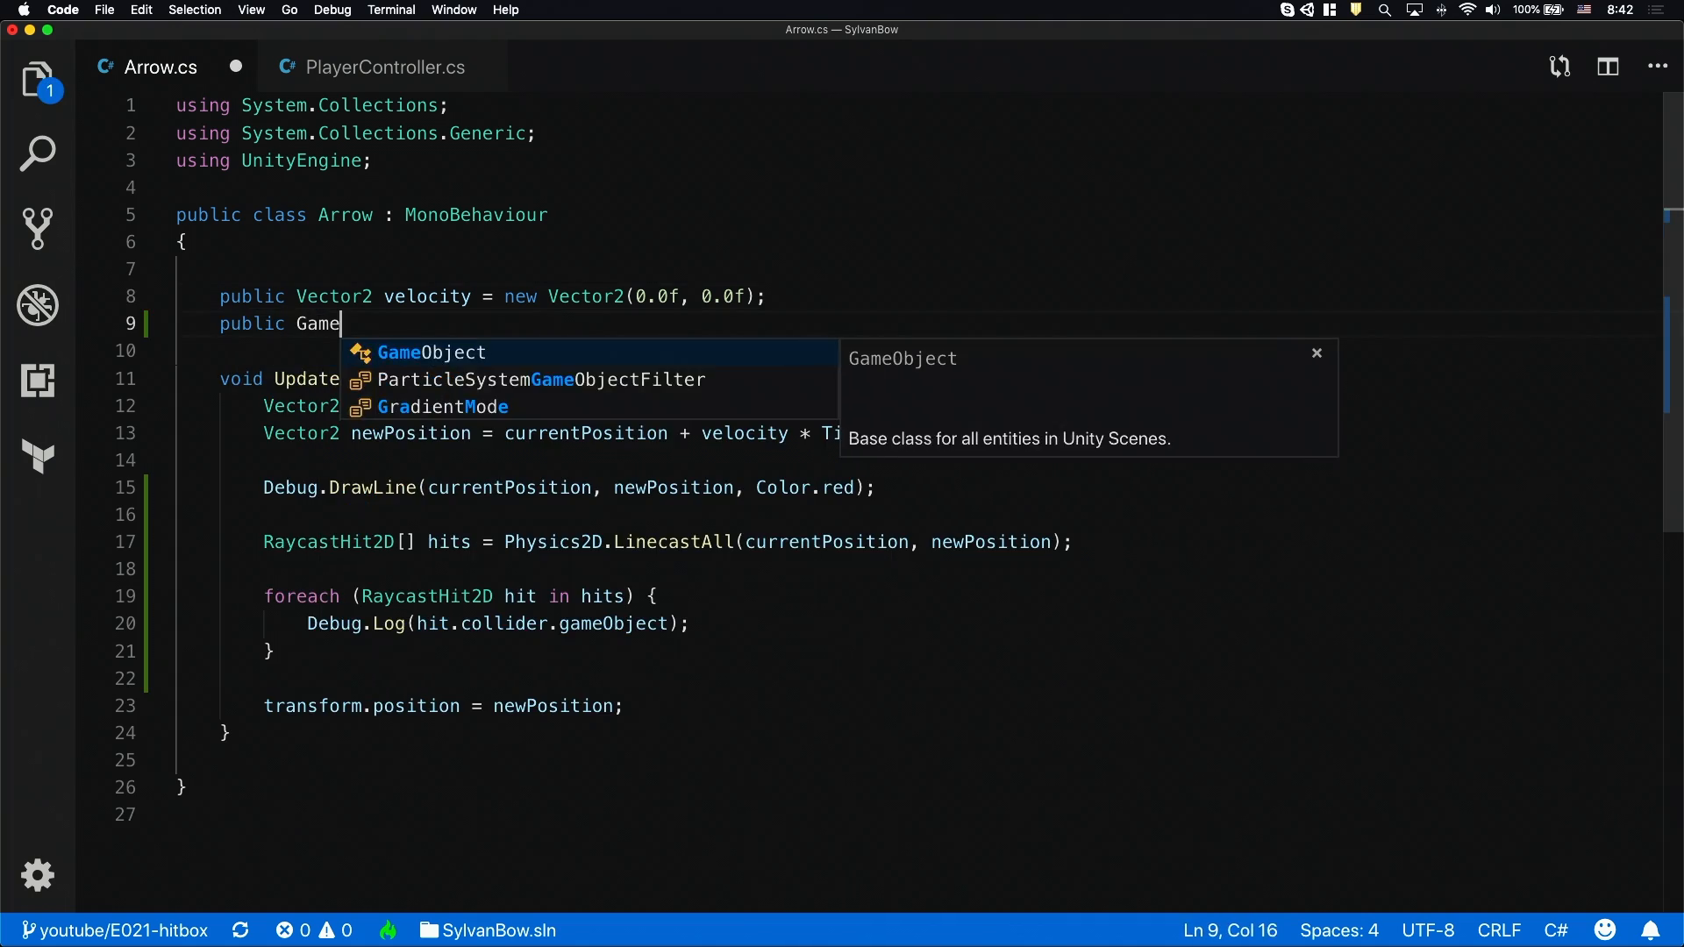
# Add a public GameObject archer field below velocity in Arrow.cs, then bring up PlayerController.cs
pyautogui.write('Object archer;')
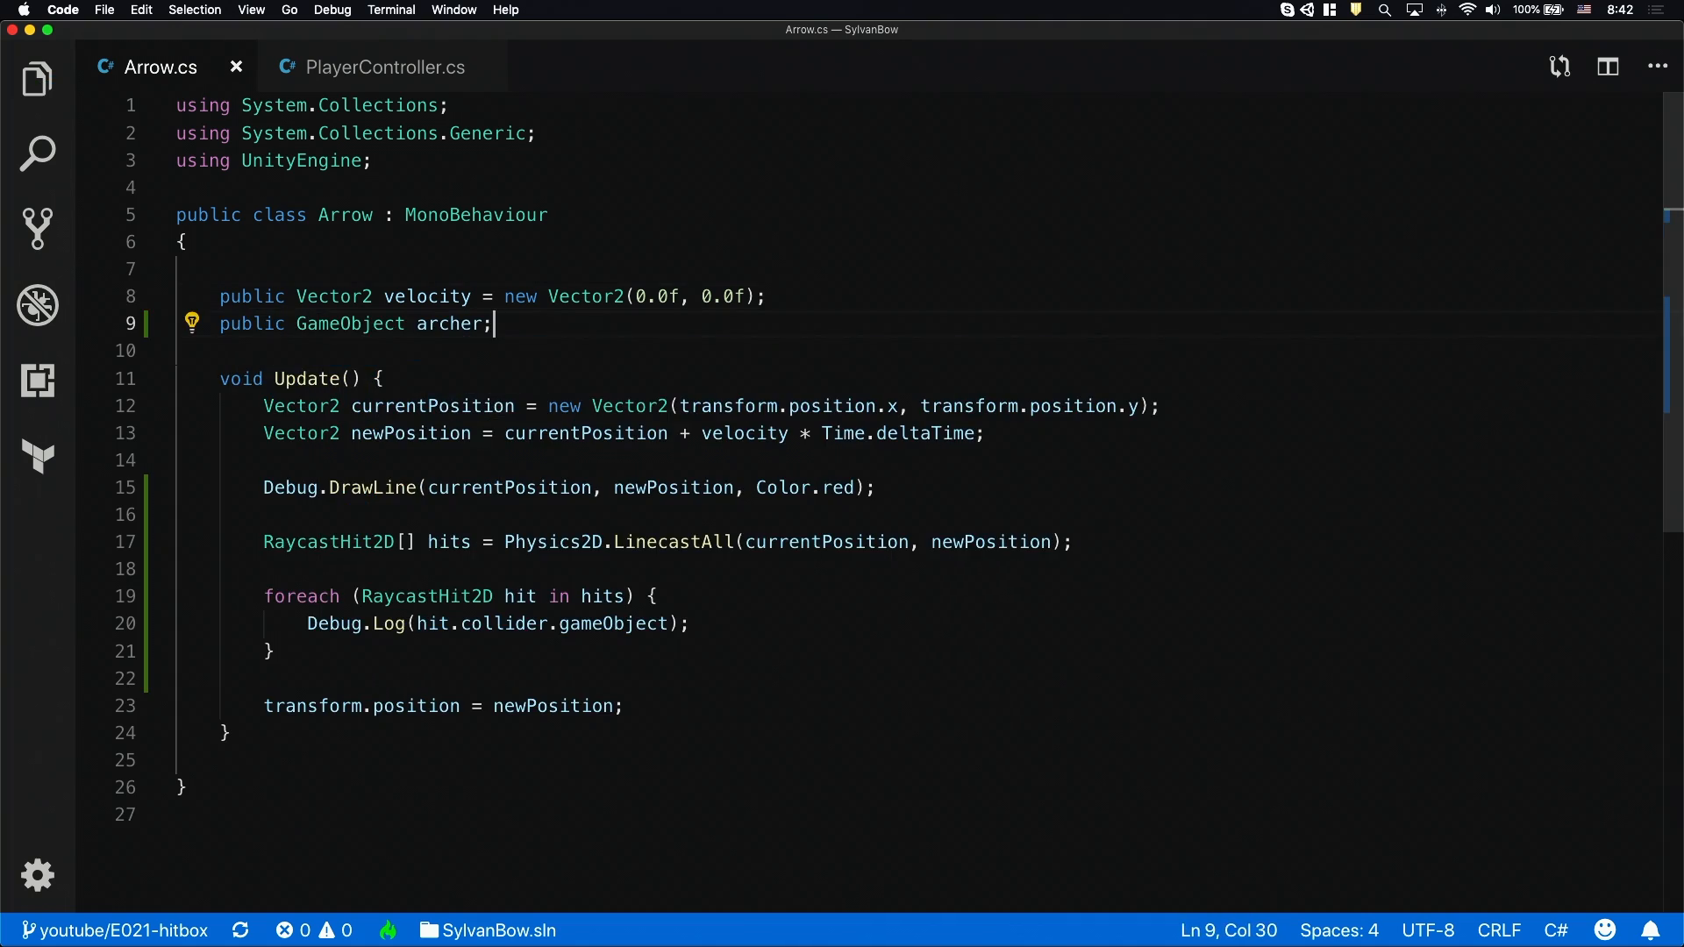
pyautogui.click(382, 66)
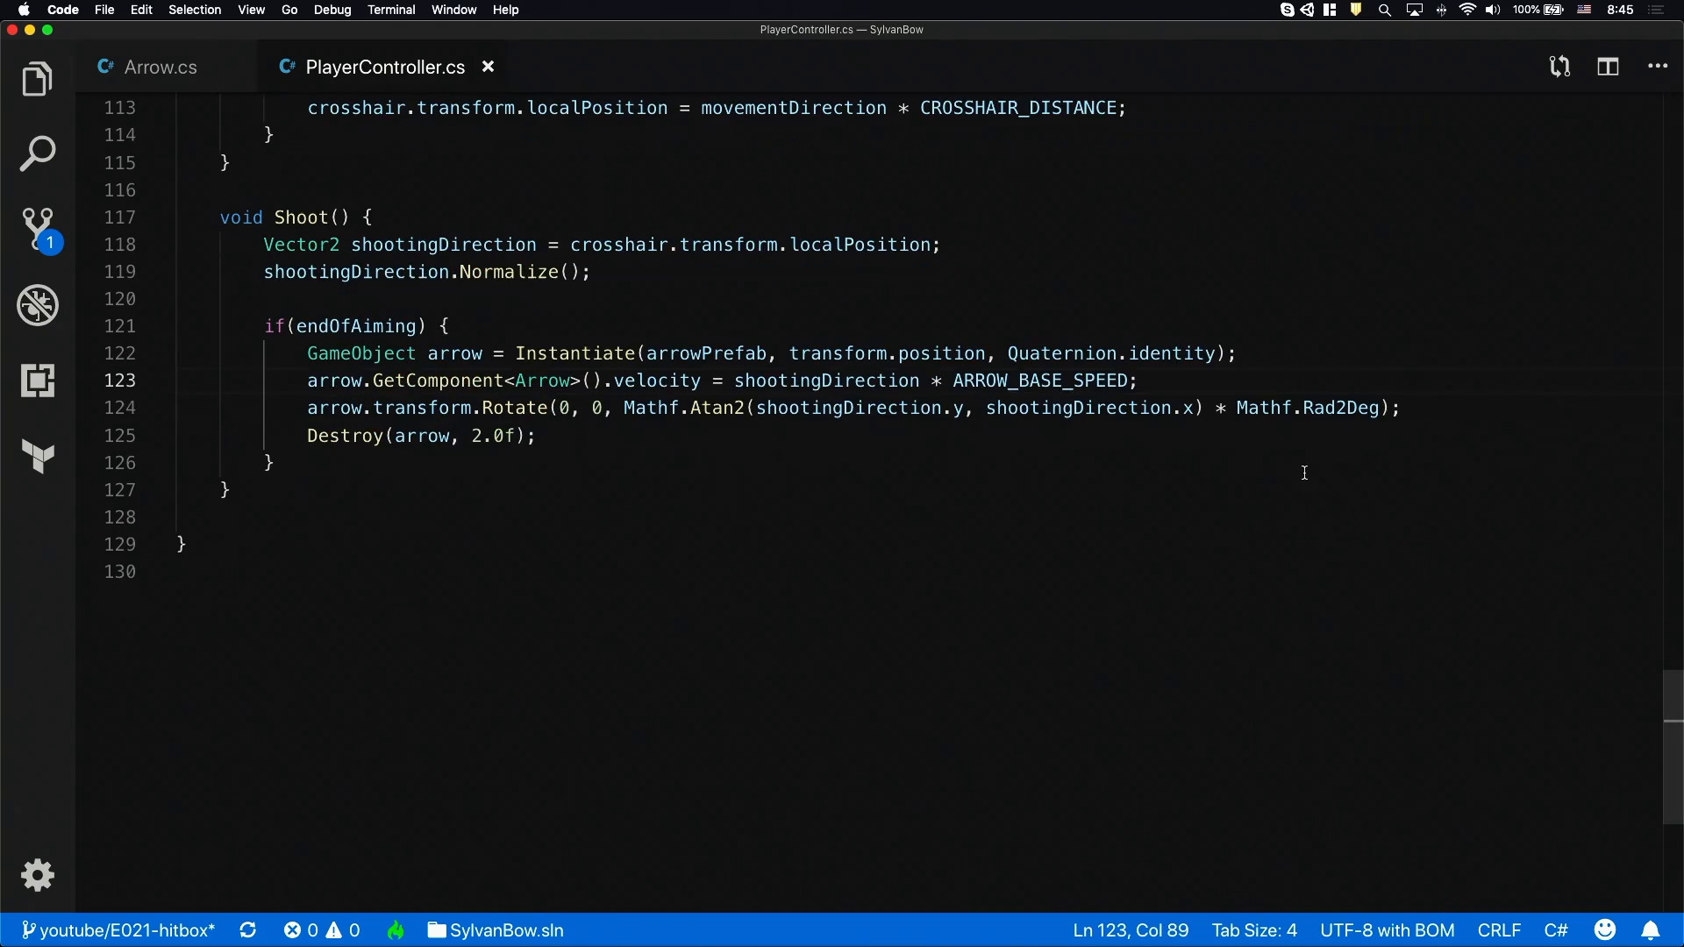
# Store arrow.GetComponent<Arrow>() in arrowScript and assign its velocity and archer = gameObject
pyautogui.click(1137, 380)
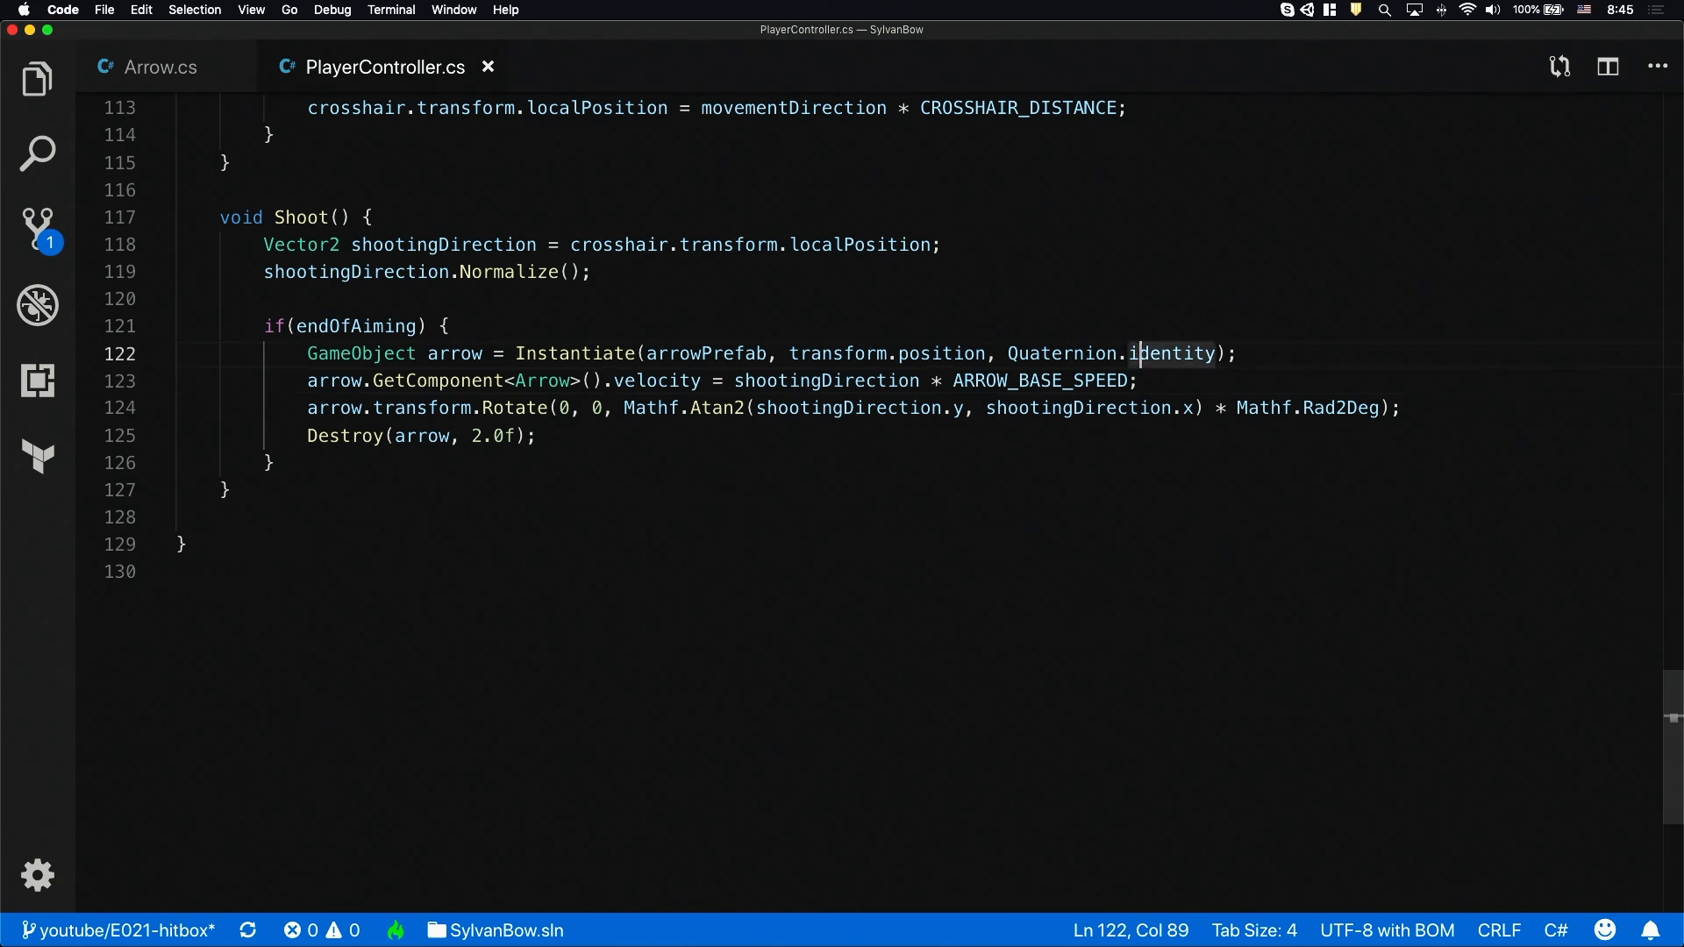
pyautogui.write('Arrow arro')
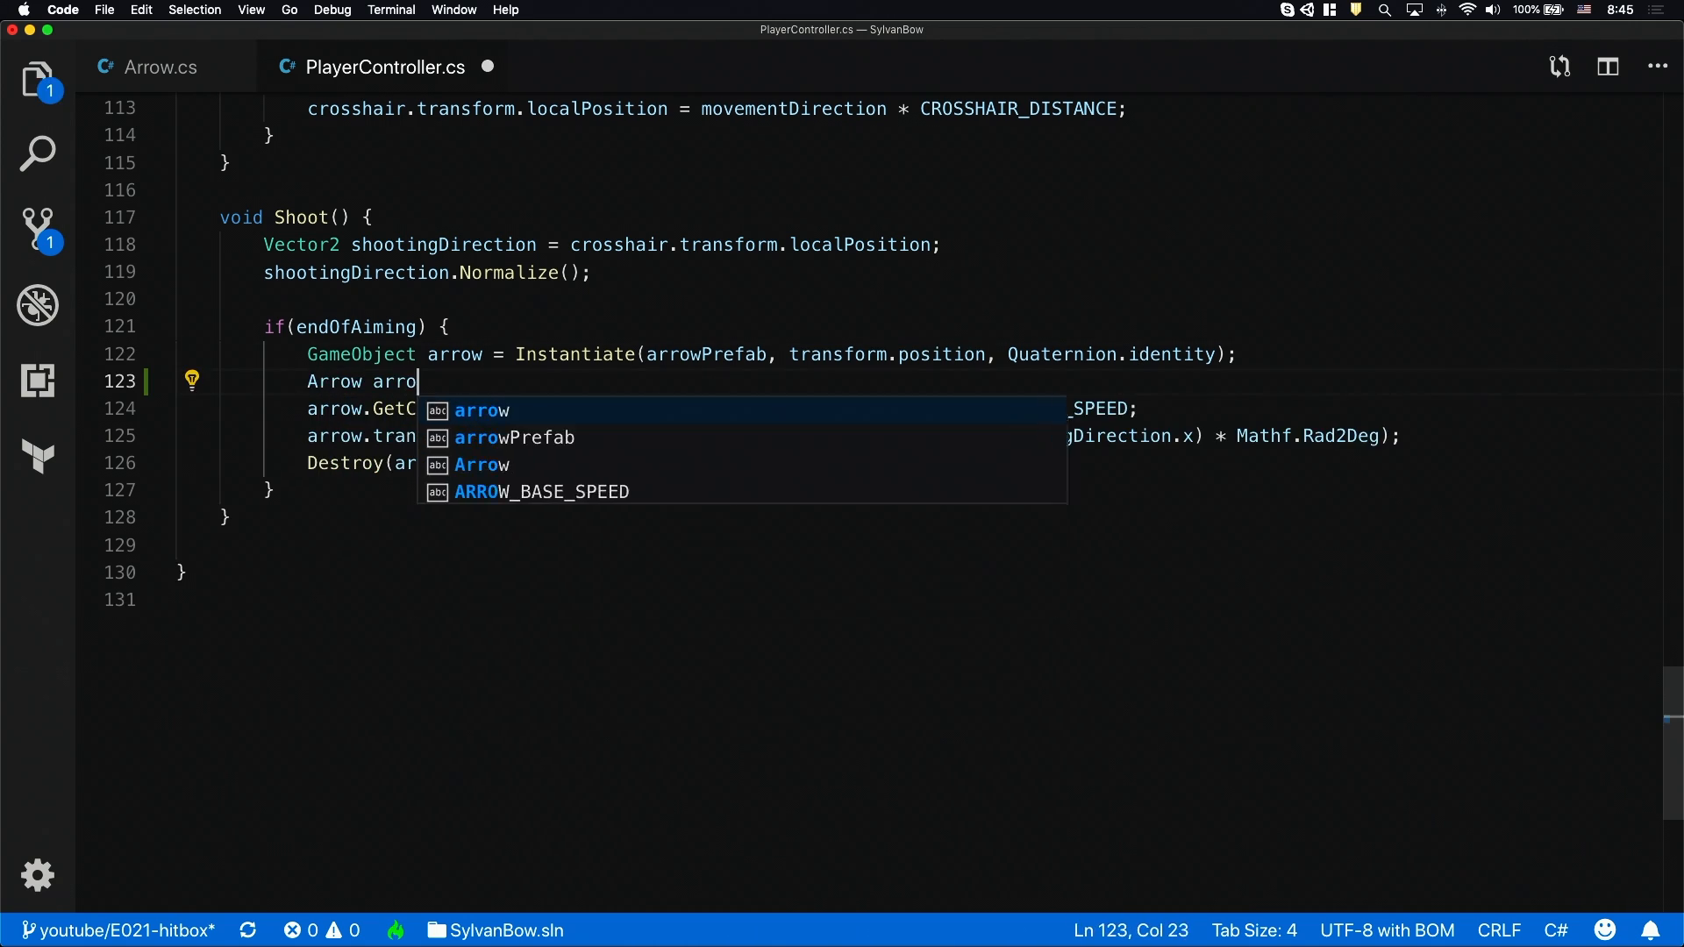
pyautogui.write('wScript = arrow.')
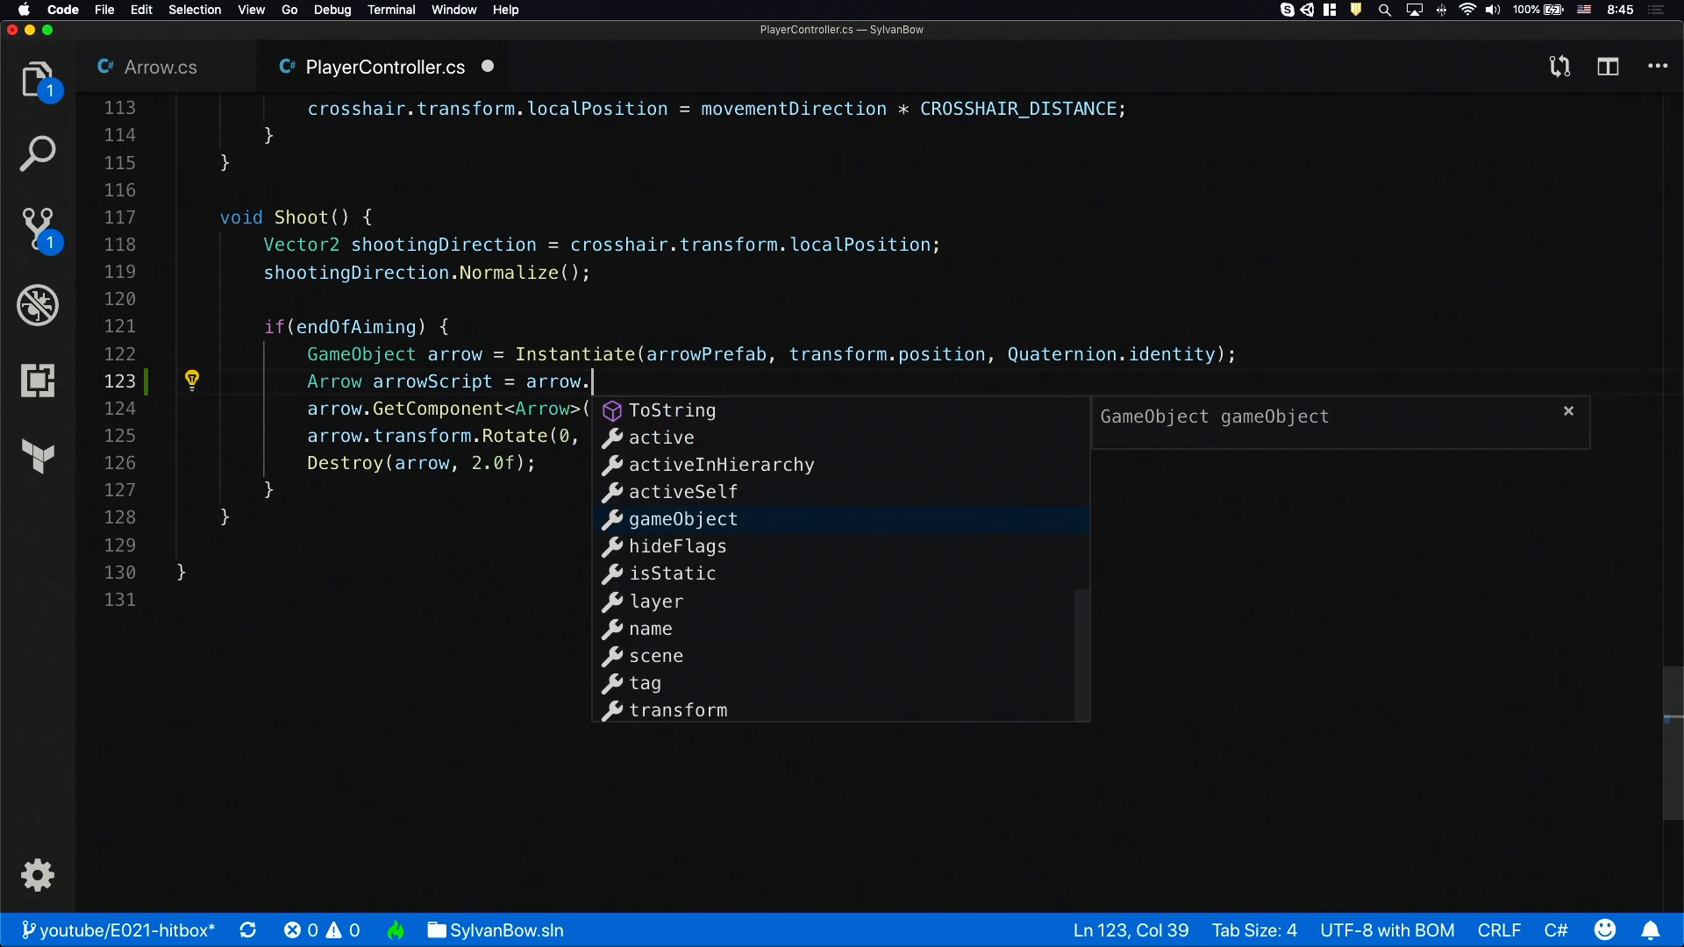
pyautogui.write('GetComponent<Arrow>();')
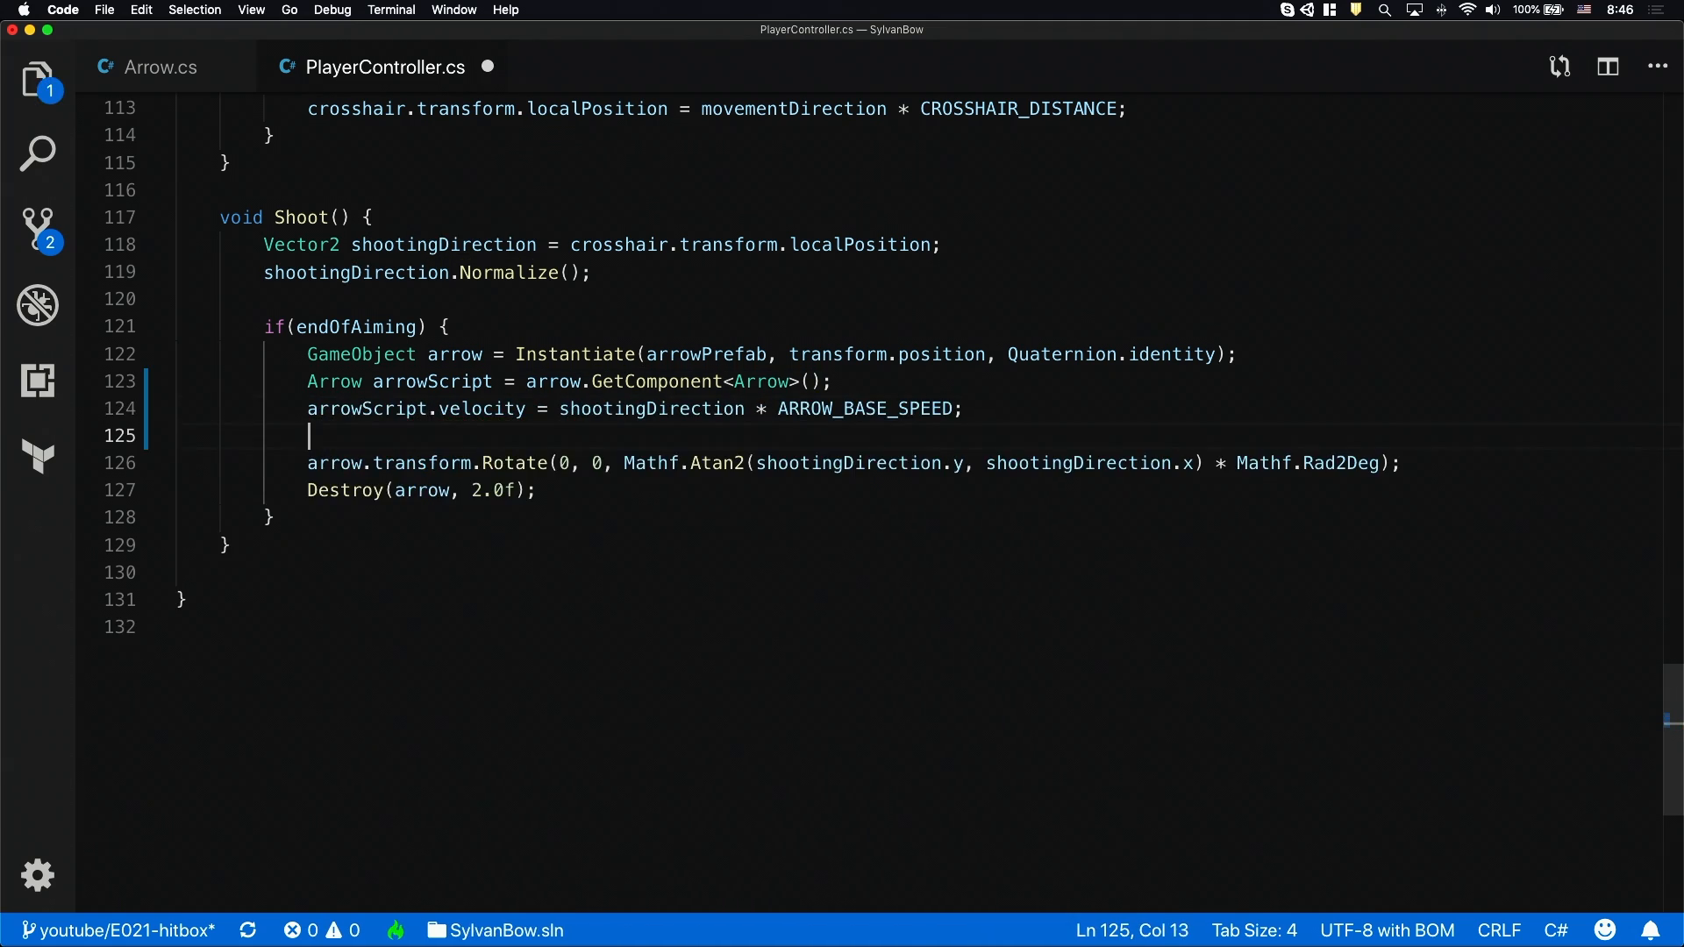
pyautogui.write('arrowScript.archer = gameObject;')
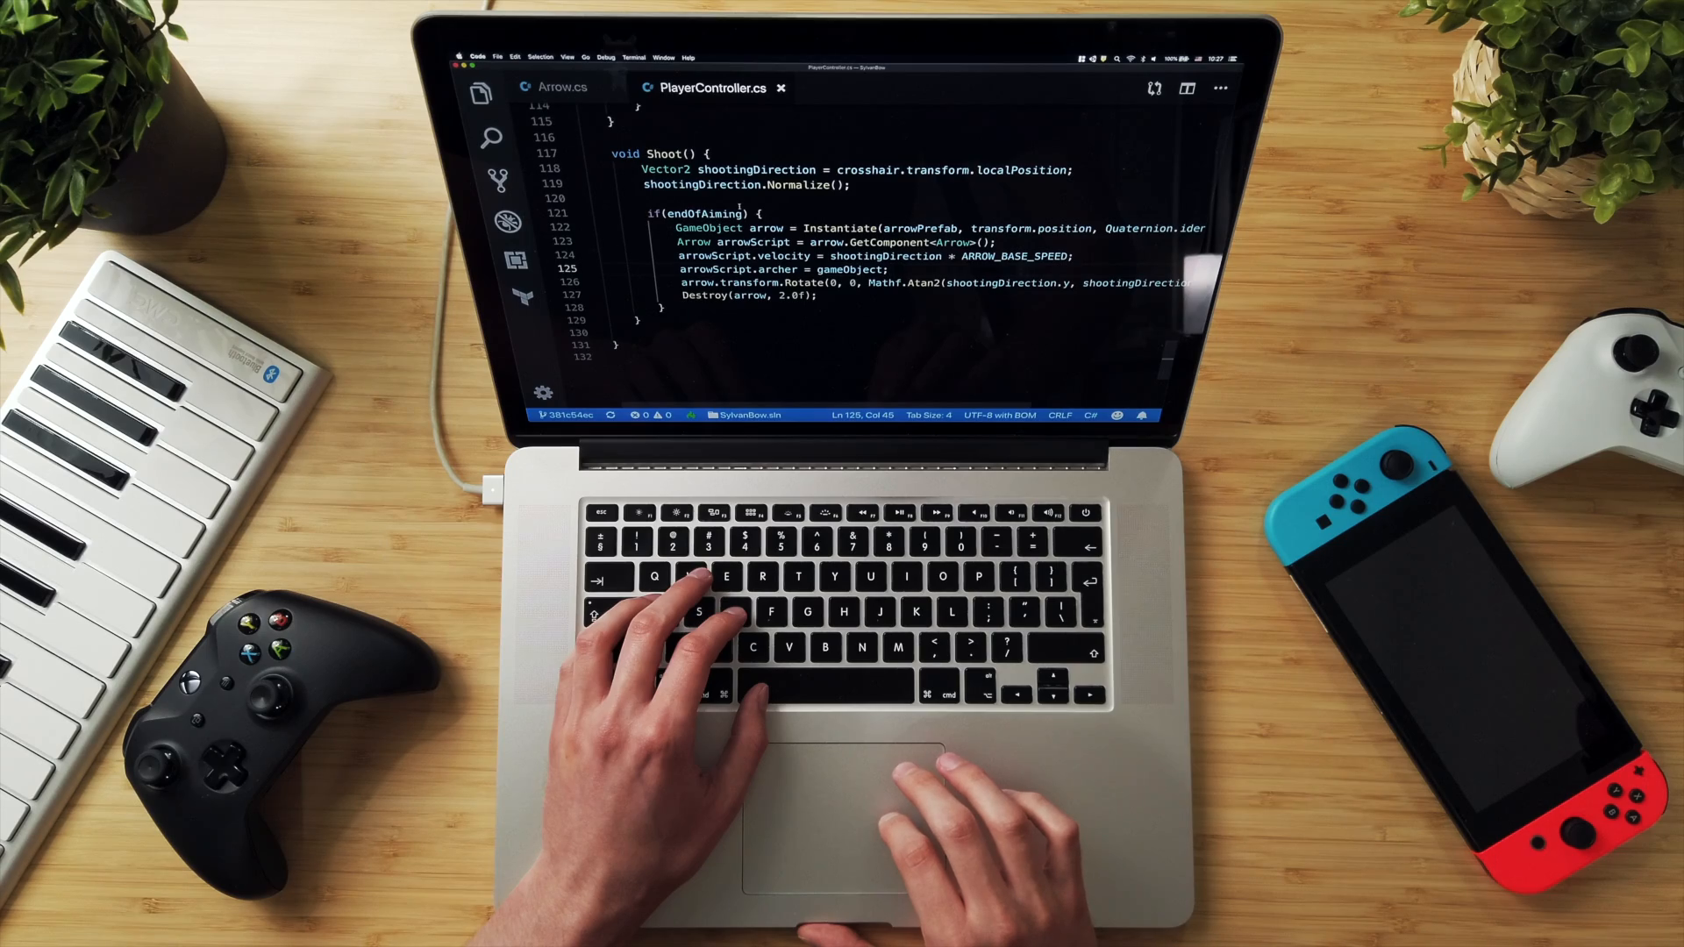
# In Arrow.cs store hit.collider.gameObject as other and log only when other != archer
pyautogui.click(562, 87)
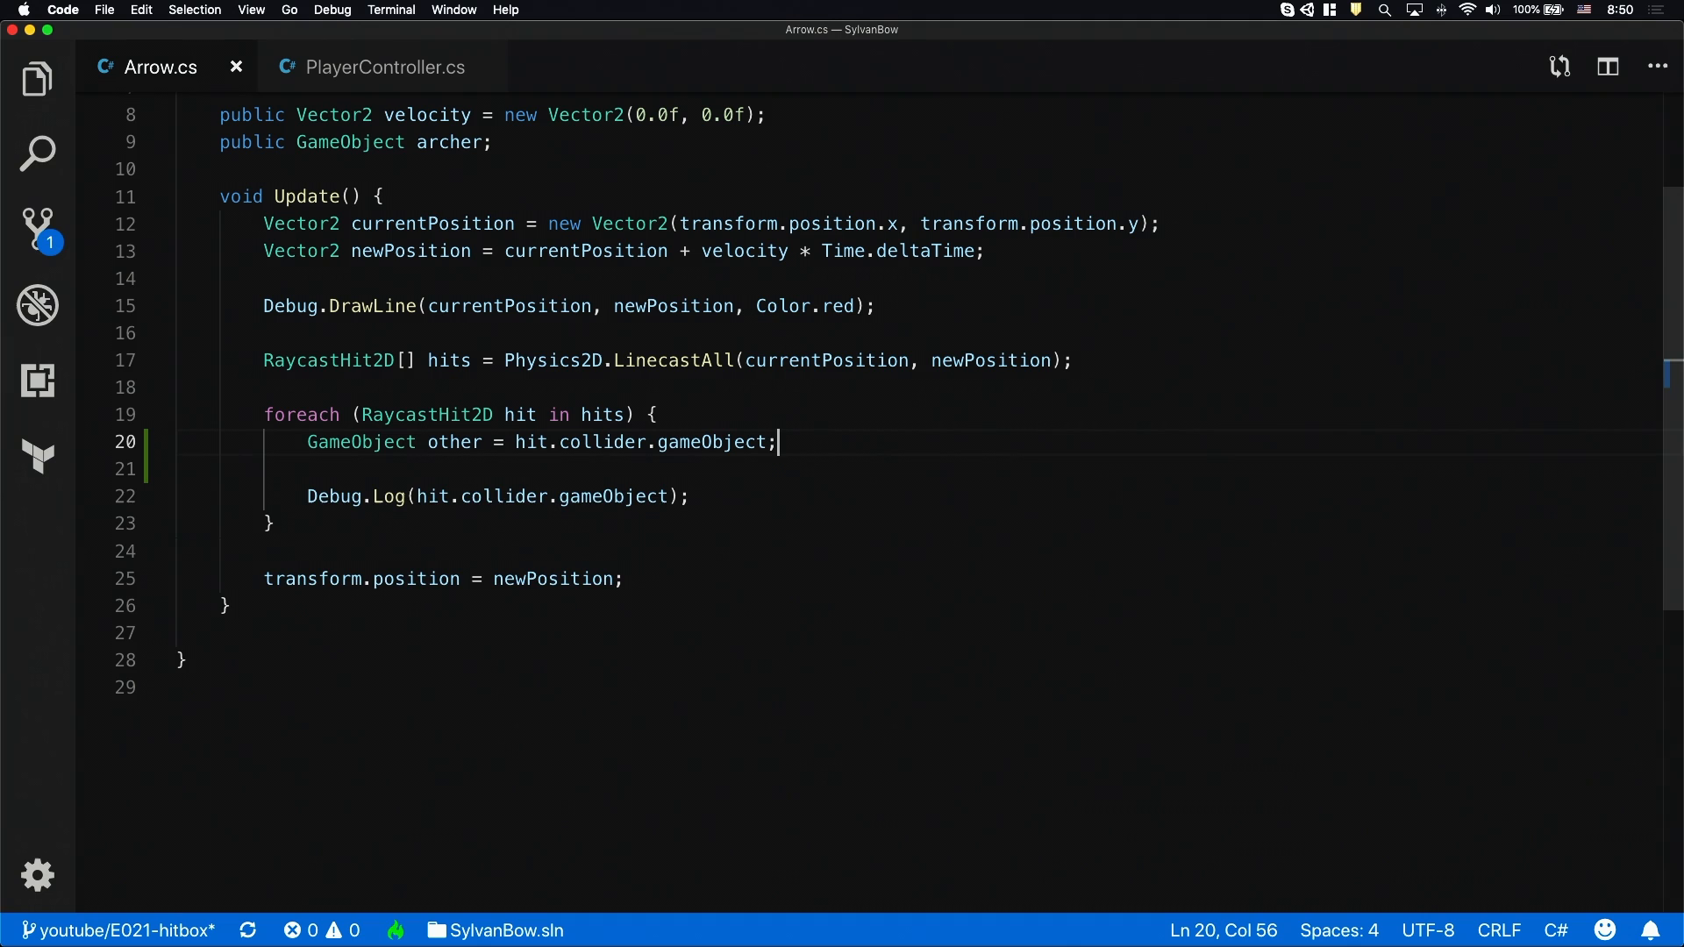
pyautogui.write('if (other')
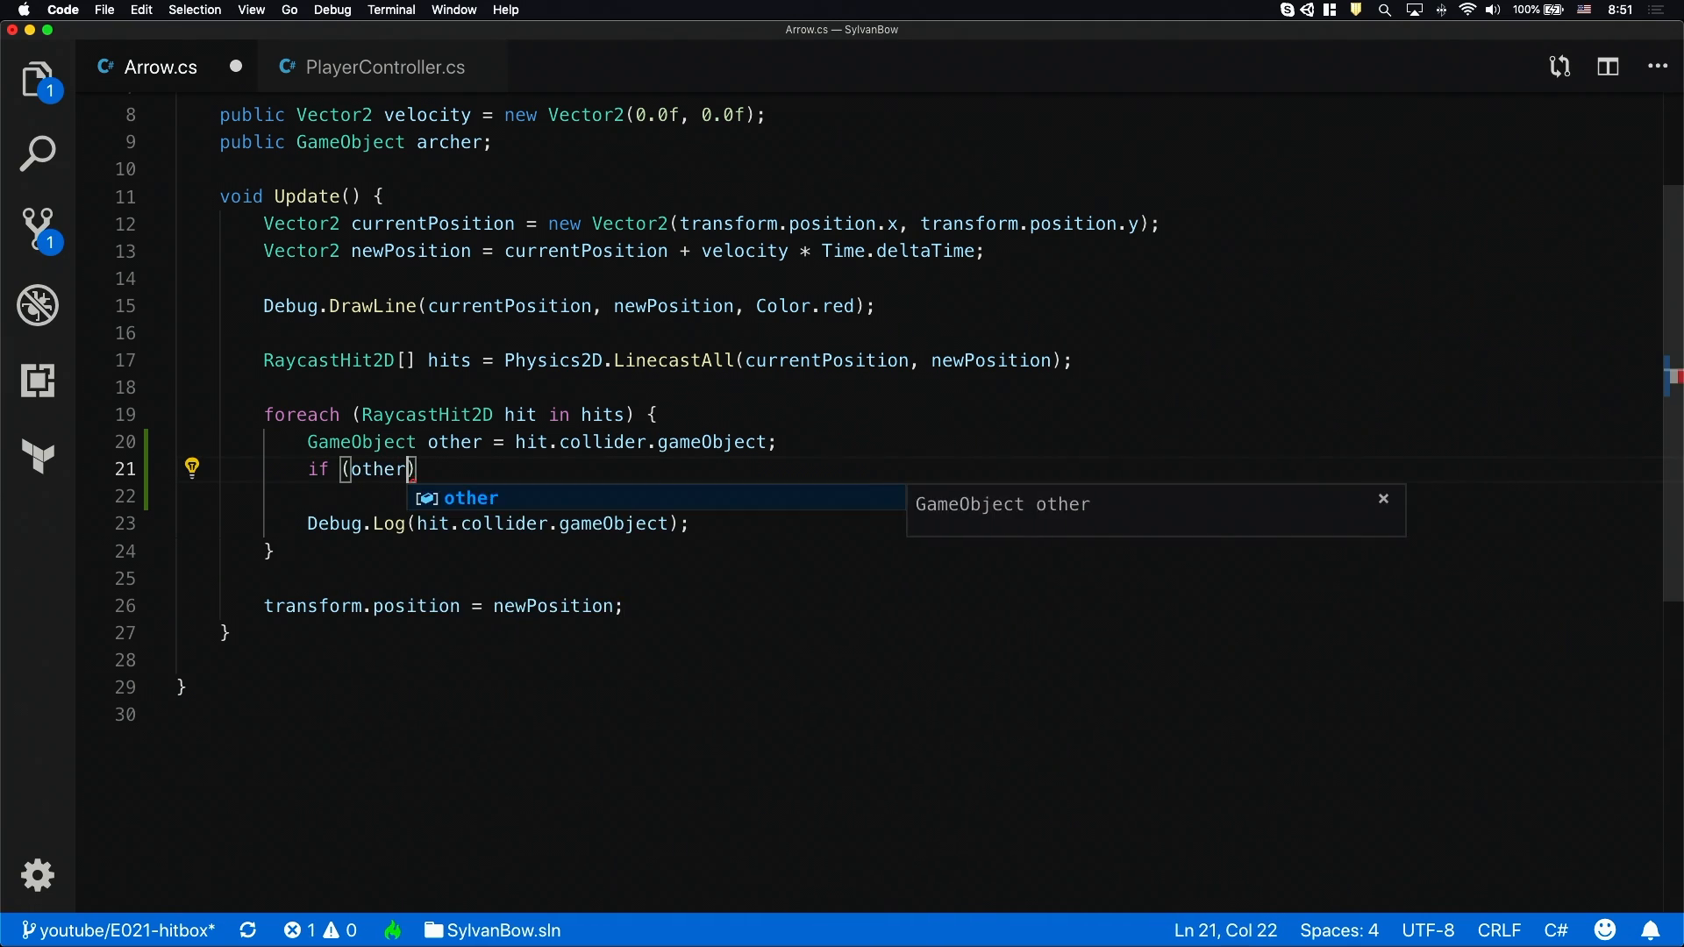
pyautogui.write('!= archer')
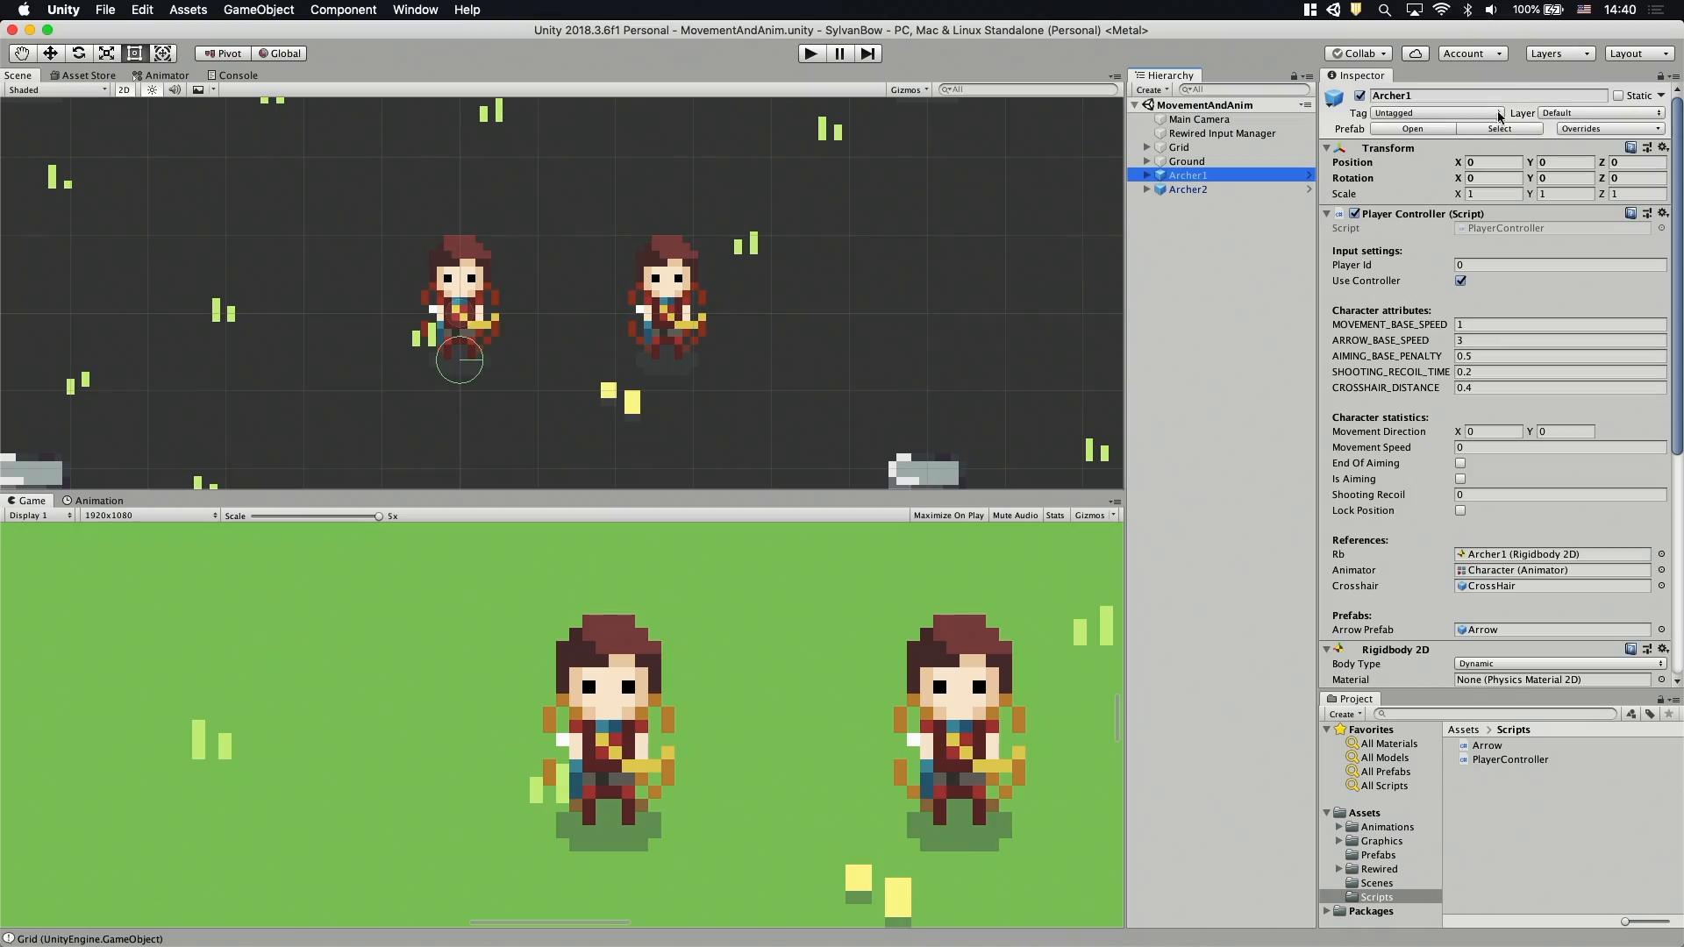
# Add a Walls tag to the project and tag Archer1 as Archers
pyautogui.click(1438, 112)
pyautogui.write('W')
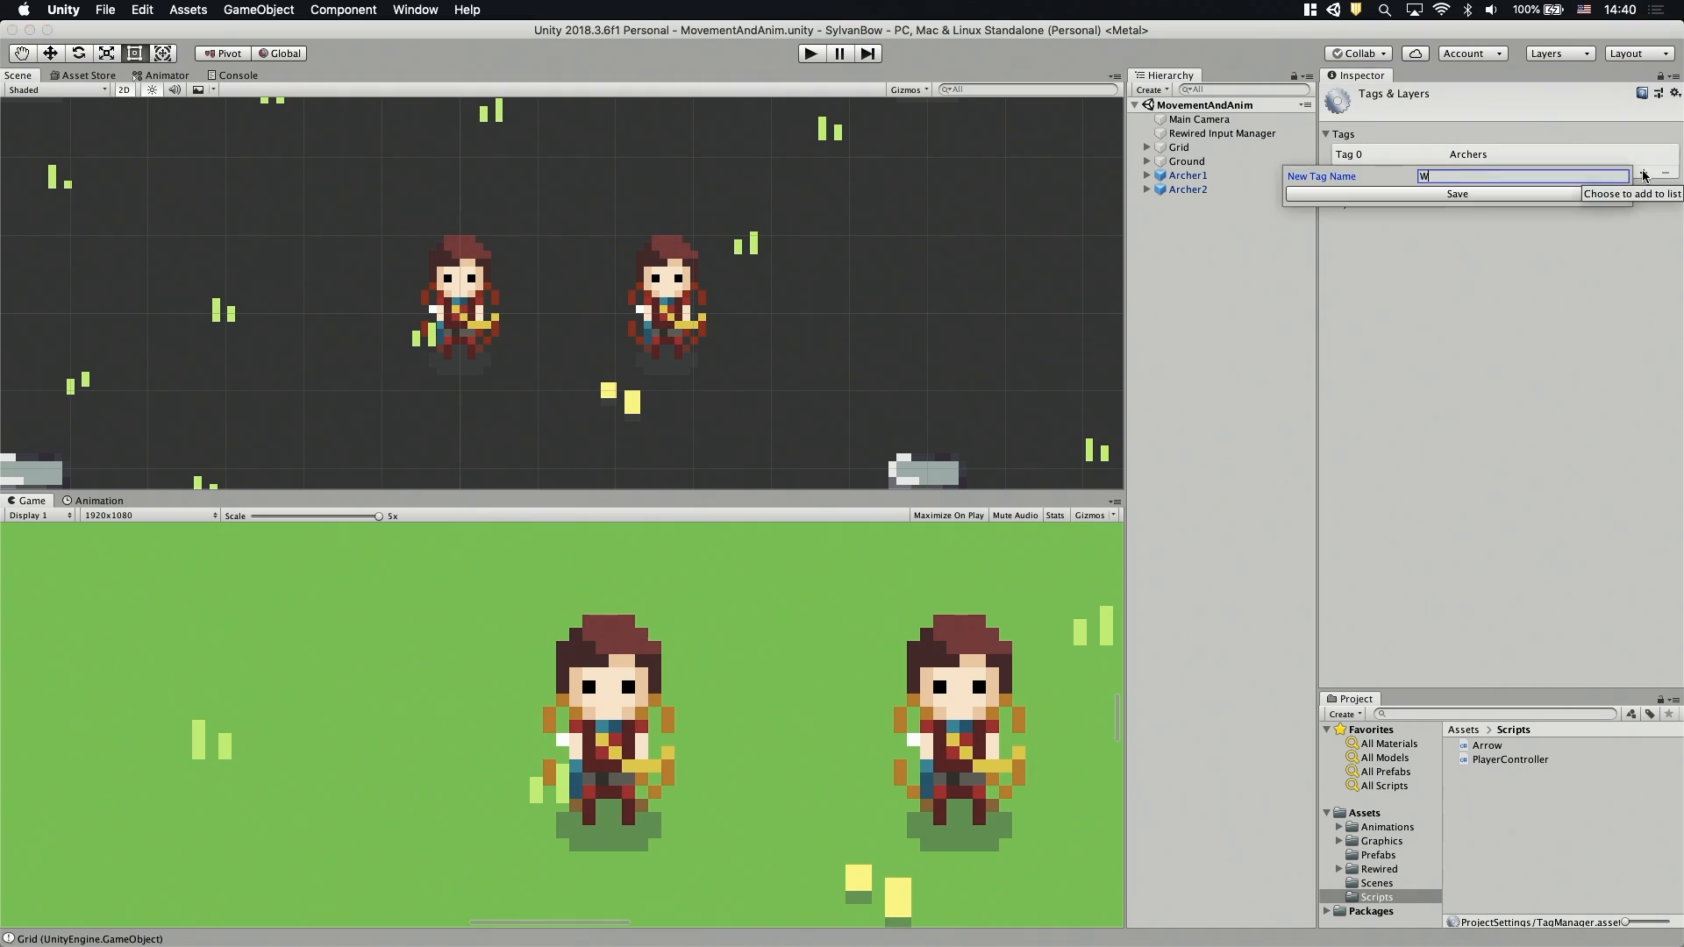
pyautogui.click(1187, 173)
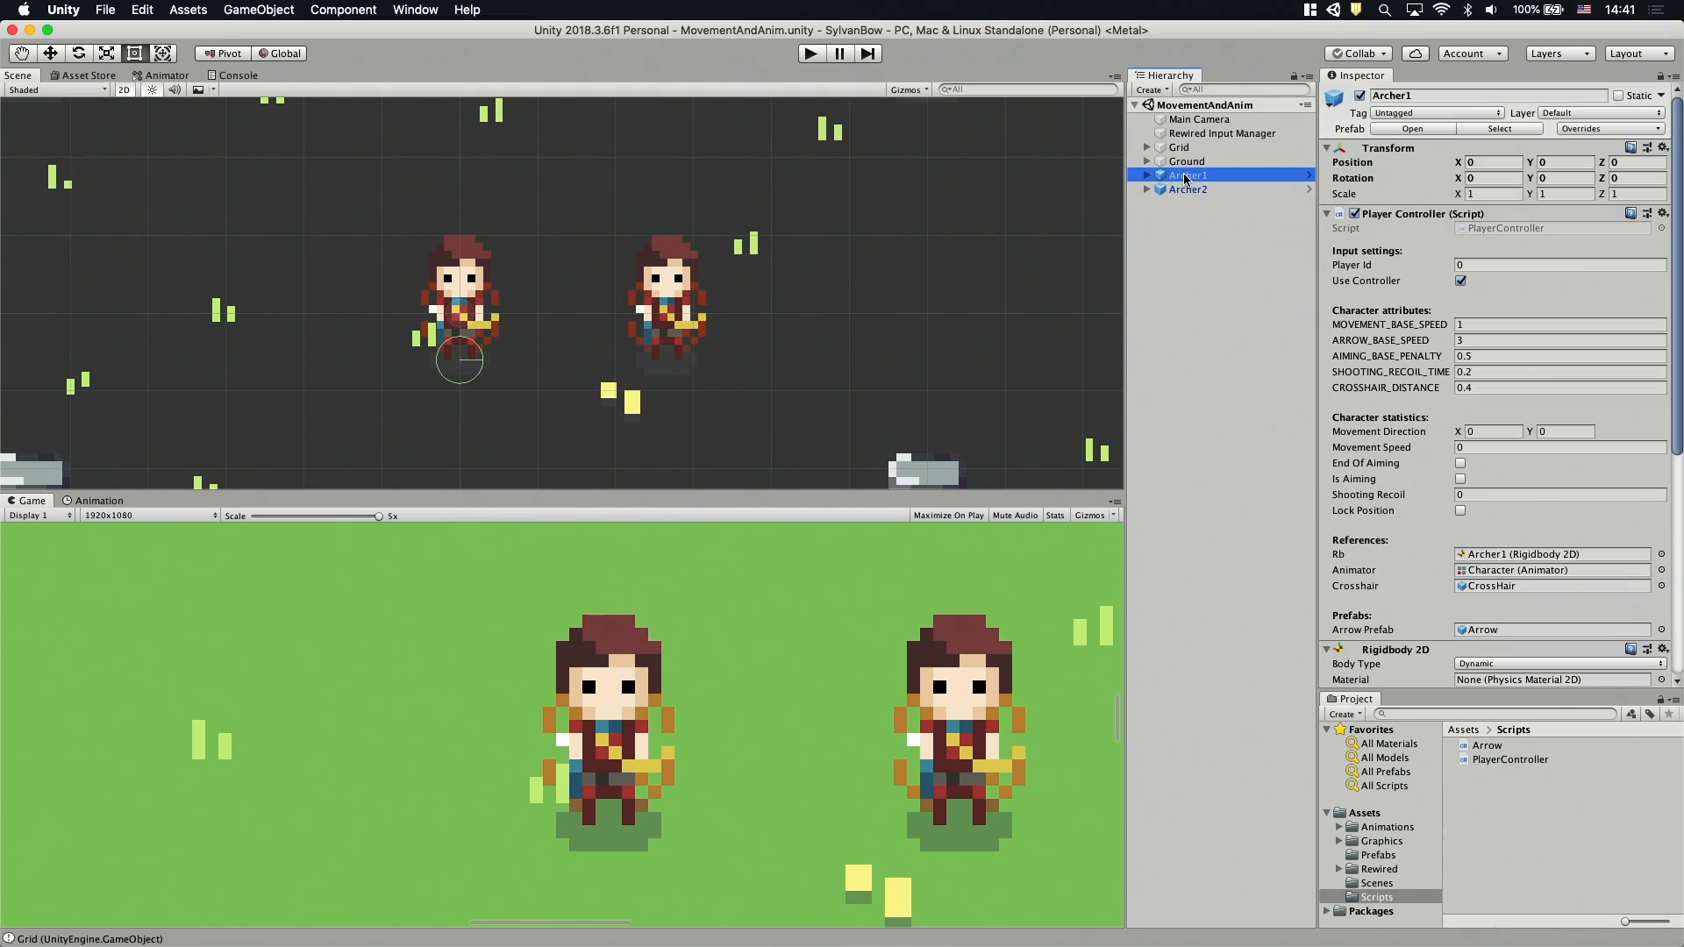
pyautogui.click(1434, 113)
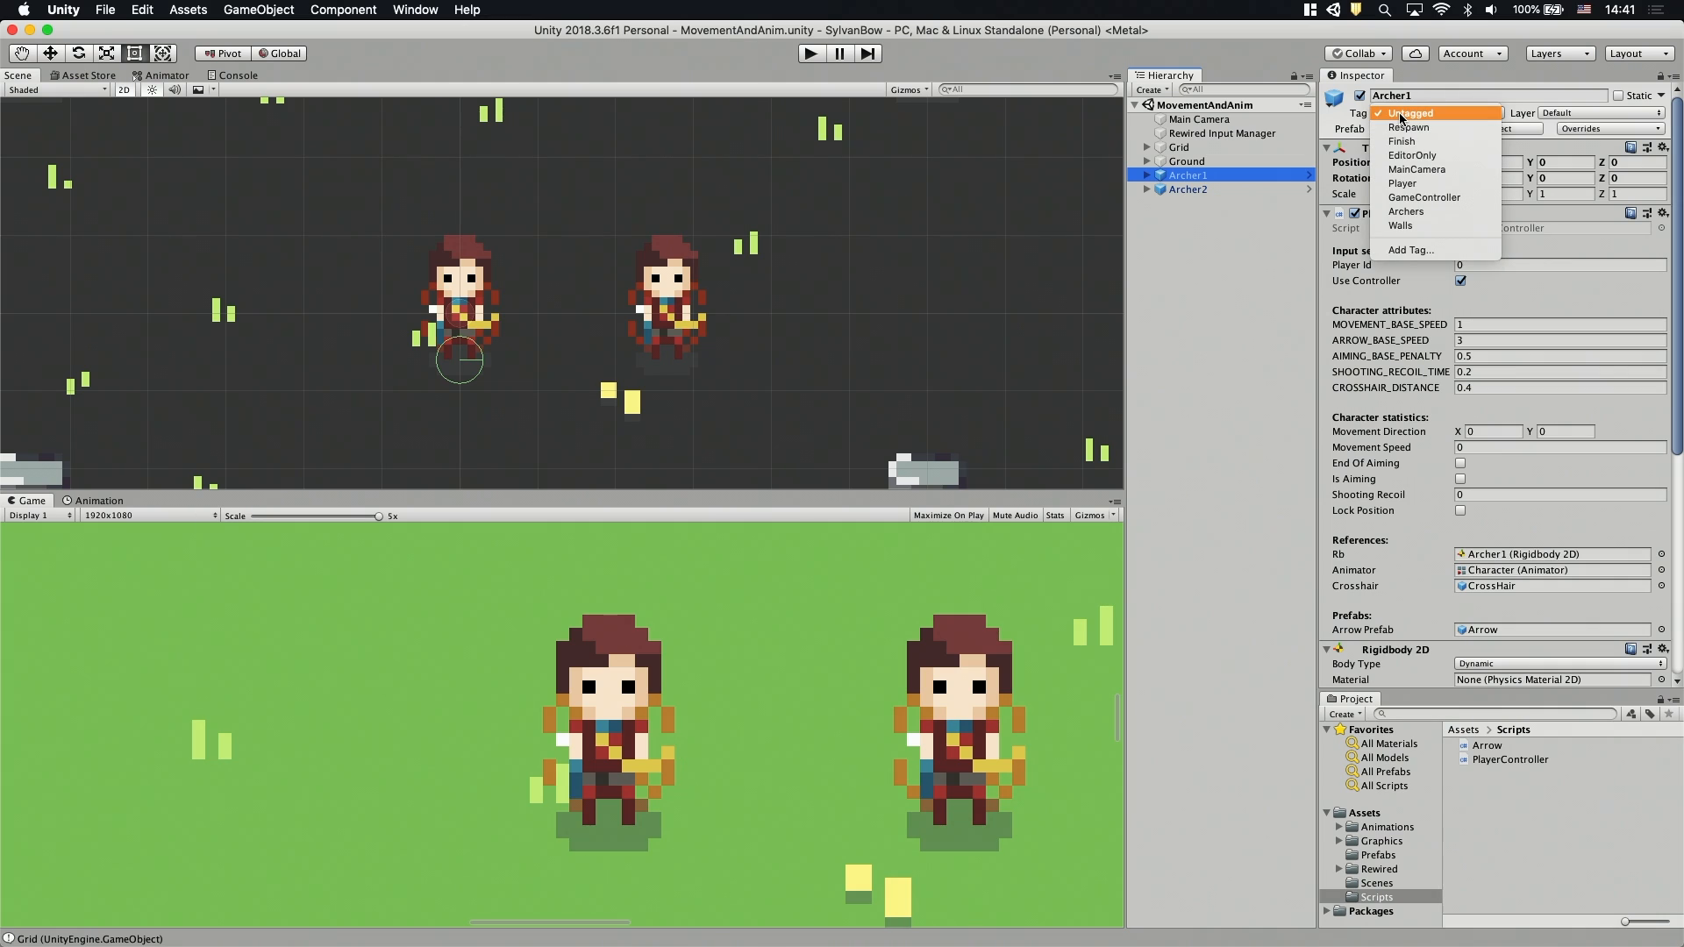
pyautogui.click(1405, 210)
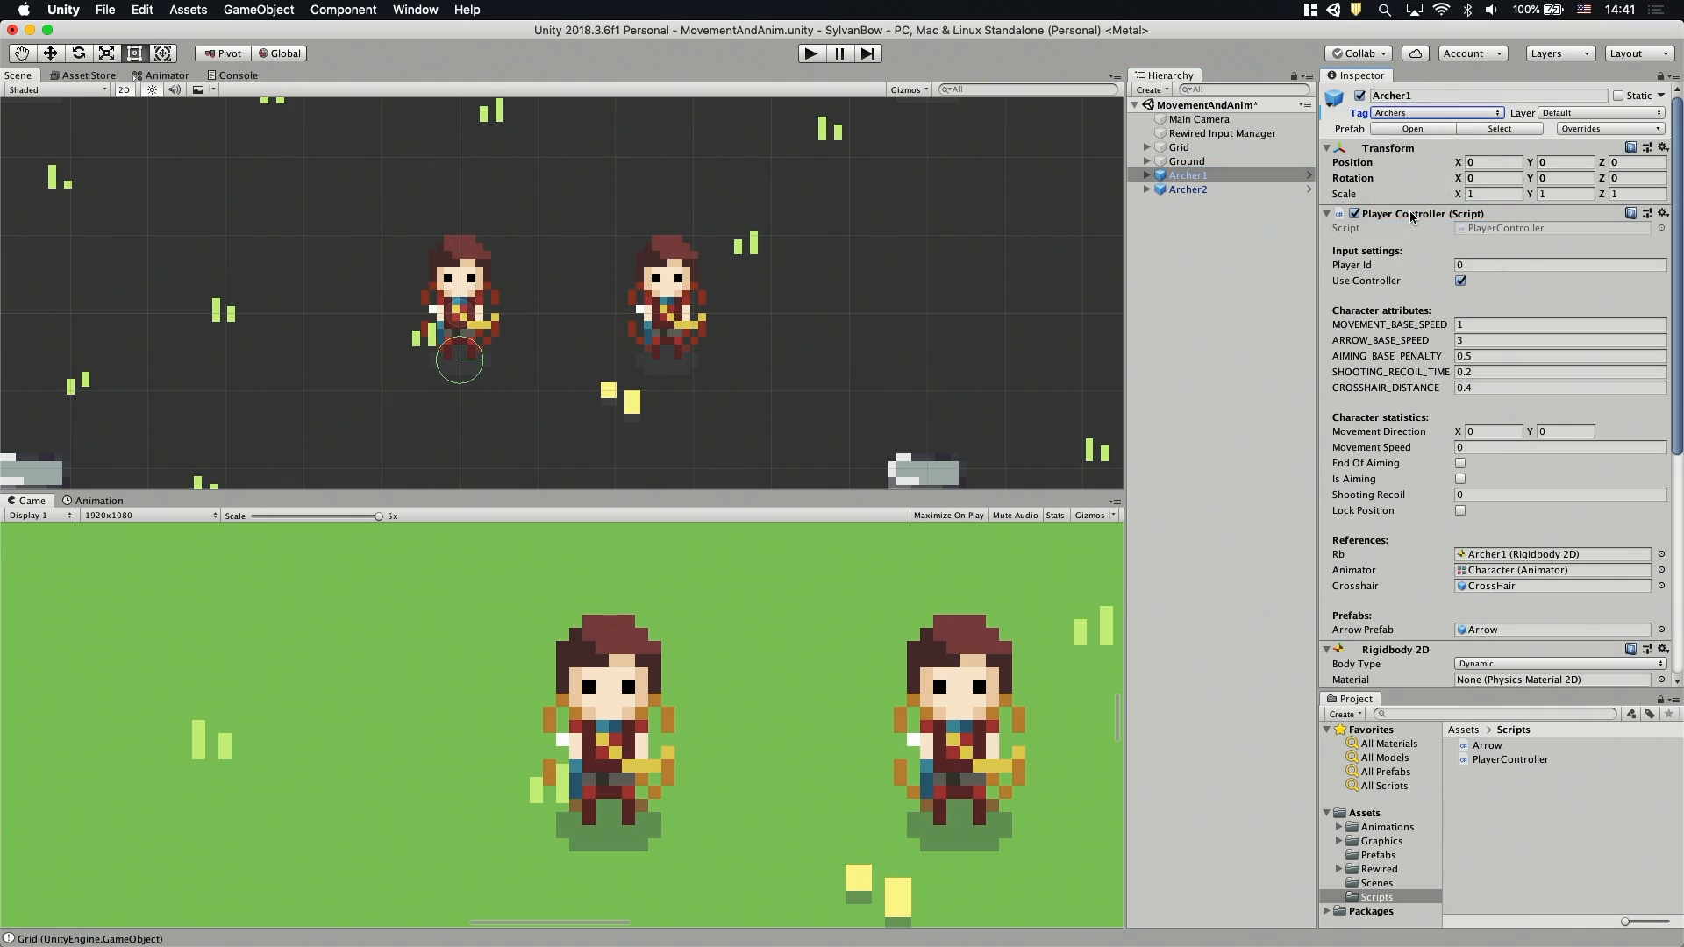
# Apply Archer1's tag change to its prefab, then review the Grid object's tag
pyautogui.click(1609, 128)
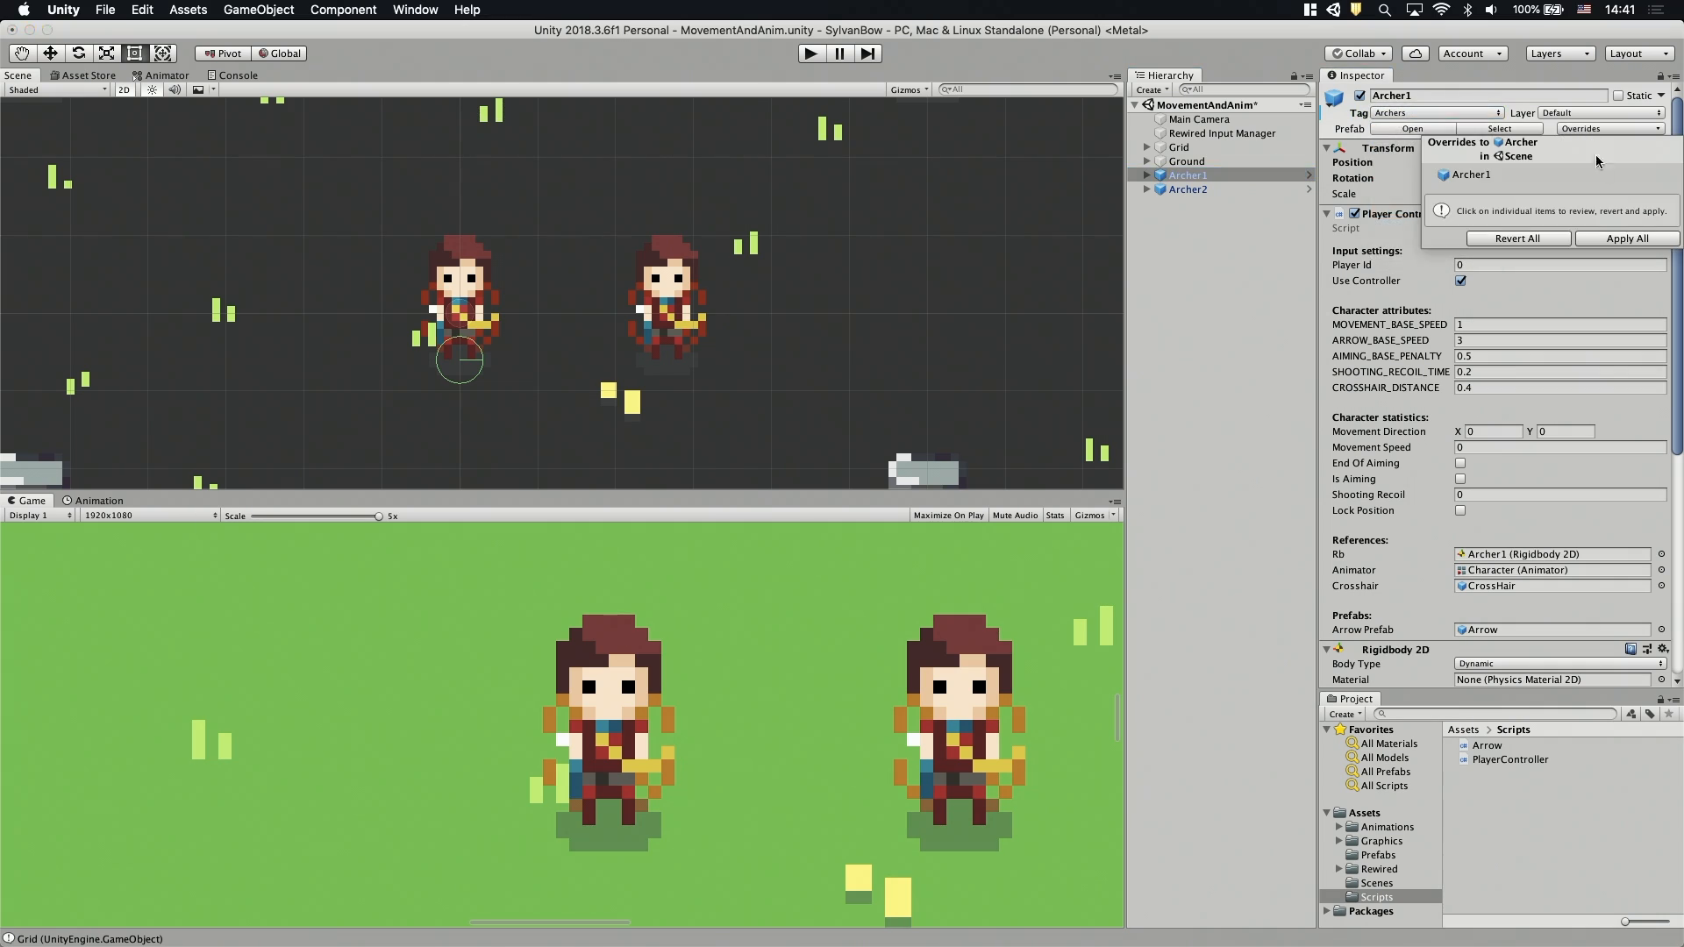
pyautogui.click(1607, 128)
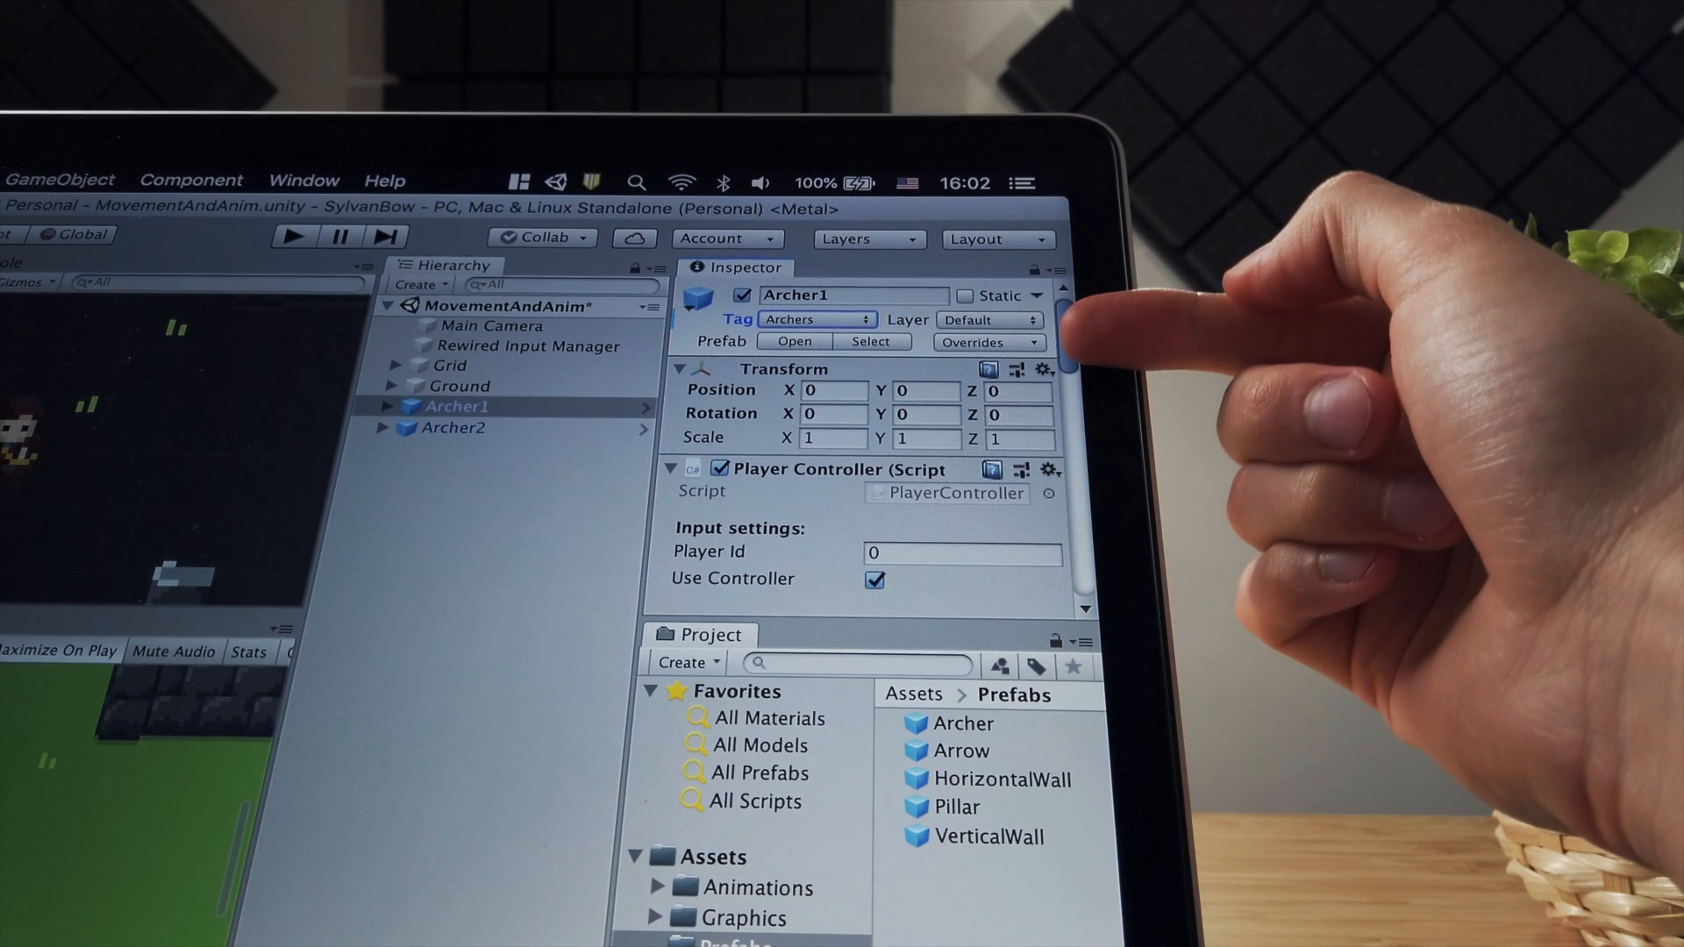
pyautogui.click(986, 342)
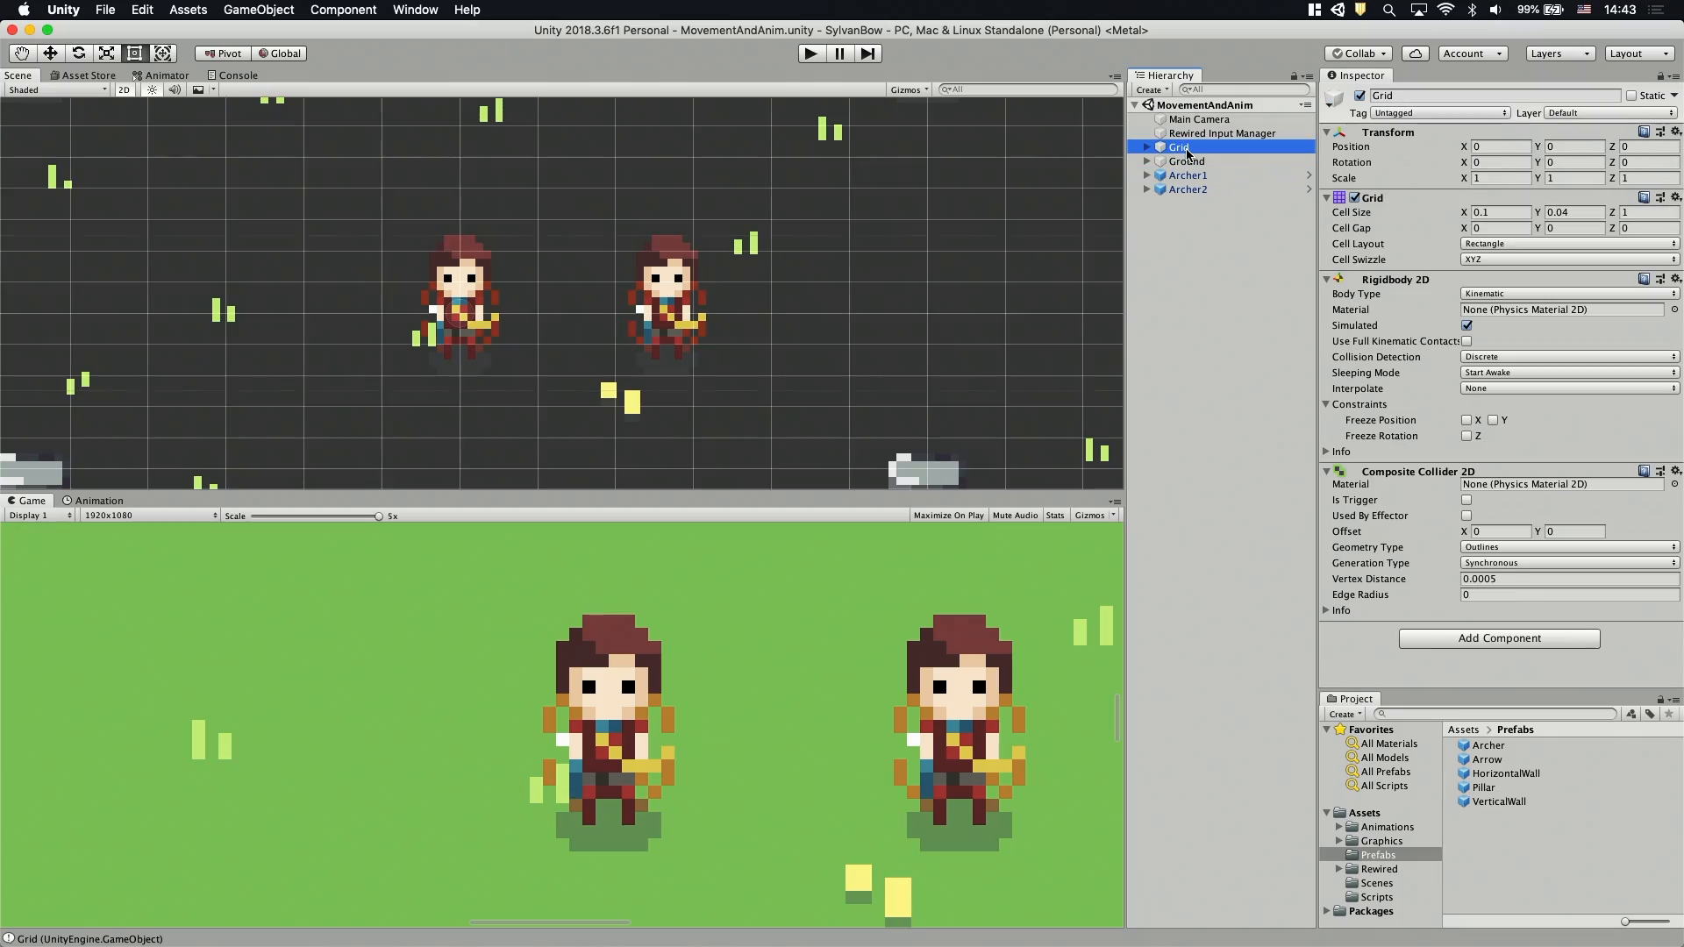
pyautogui.click(1437, 113)
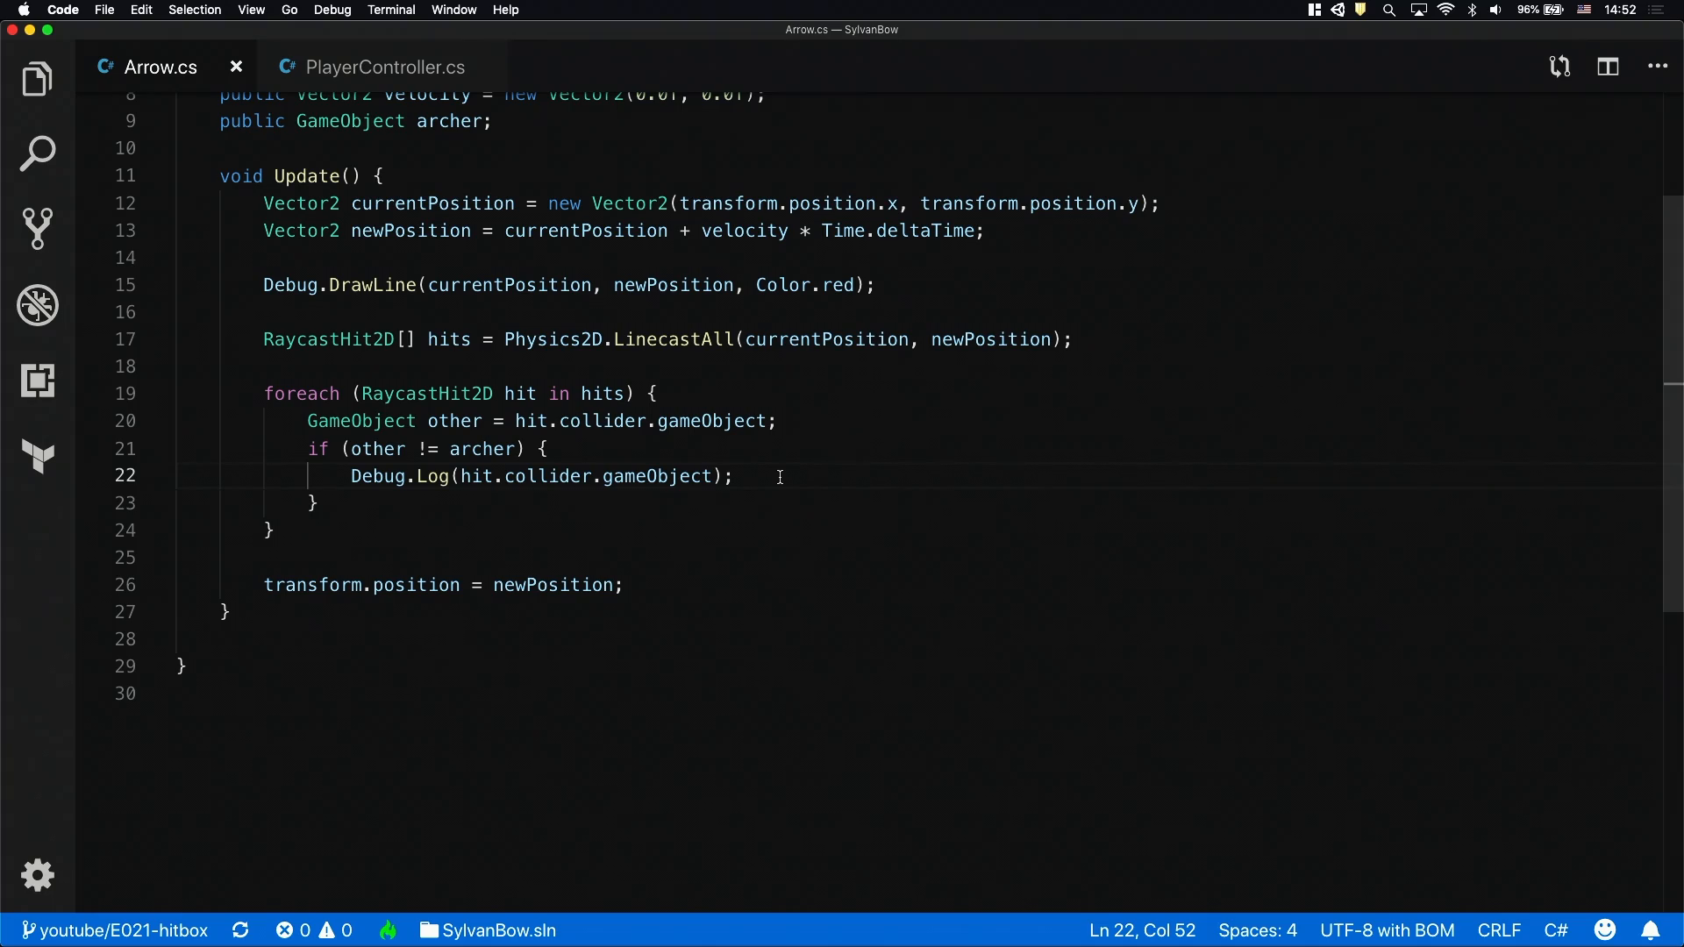
# Destroy the arrow and break on hits tagged Archers (logging other.name) or Walls
pyautogui.write('if')
pyautogui.write('Debug.Log')
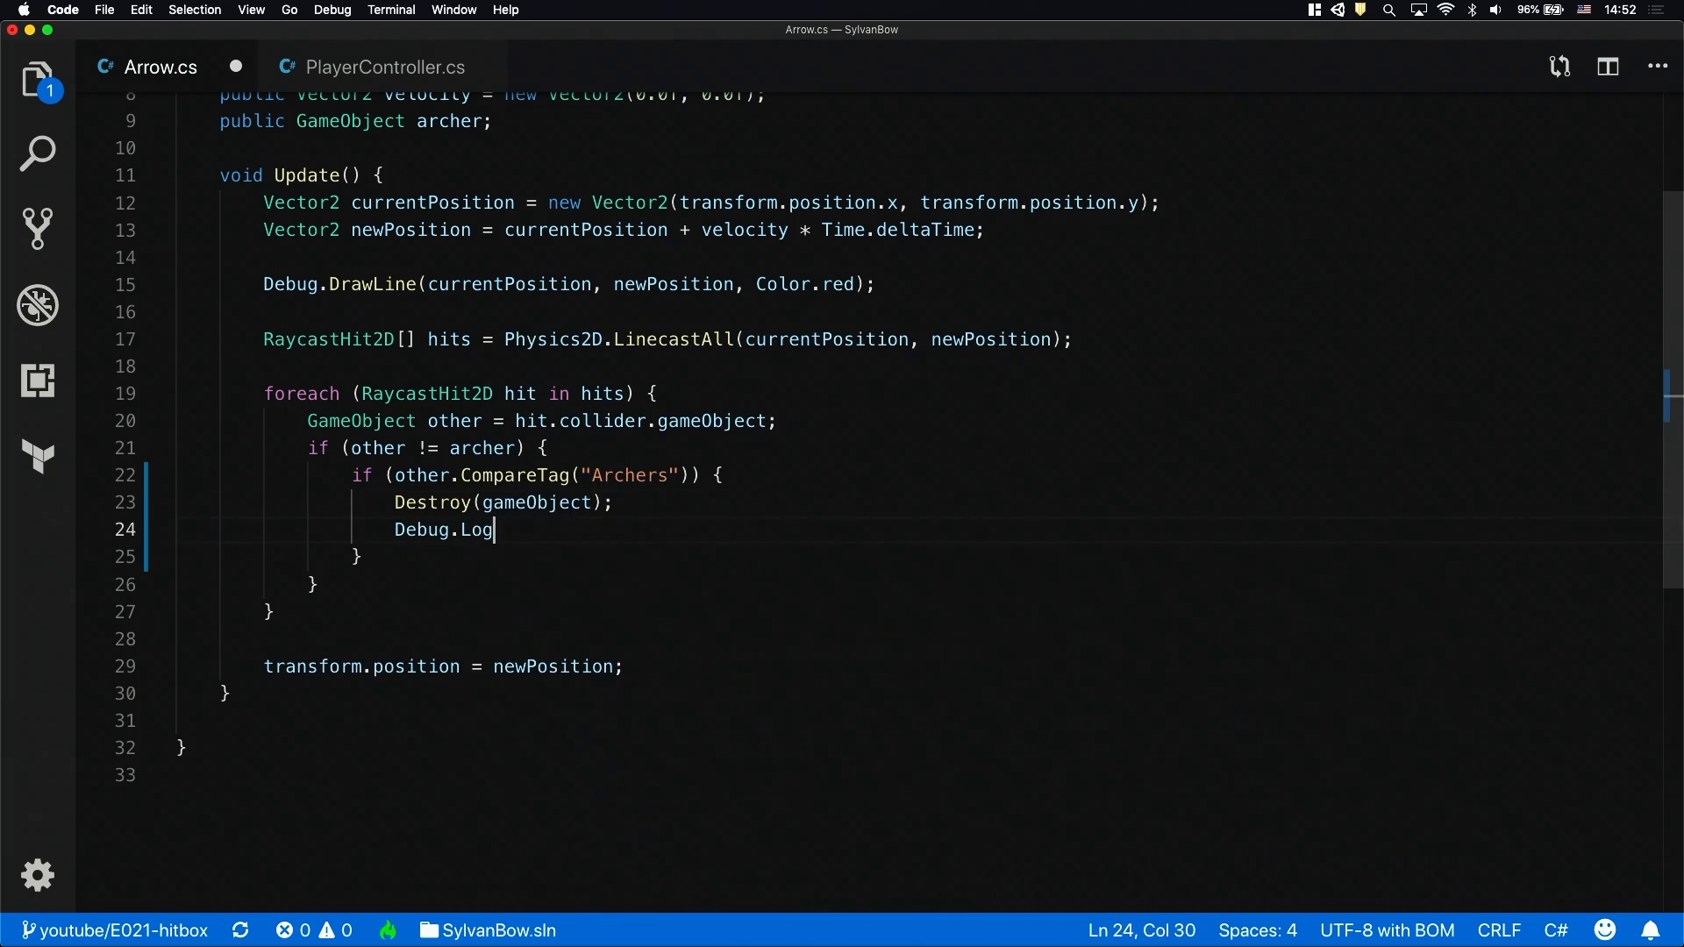
pyautogui.write('(other.name);')
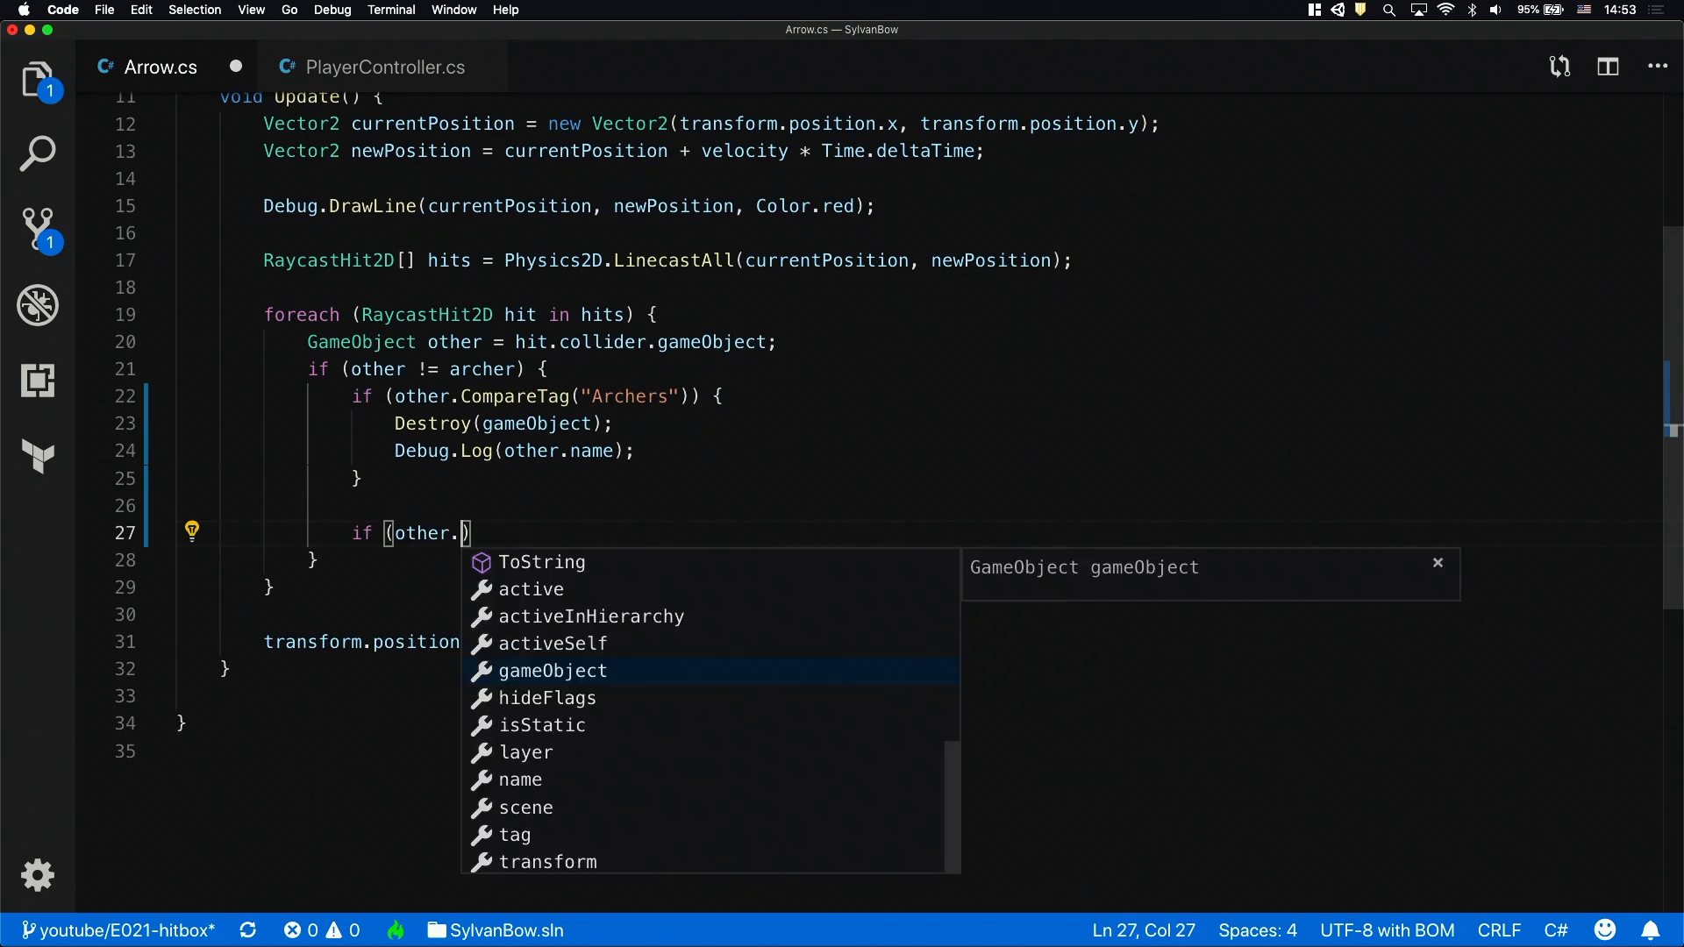
pyautogui.write('CompareTag("Walls")) {')
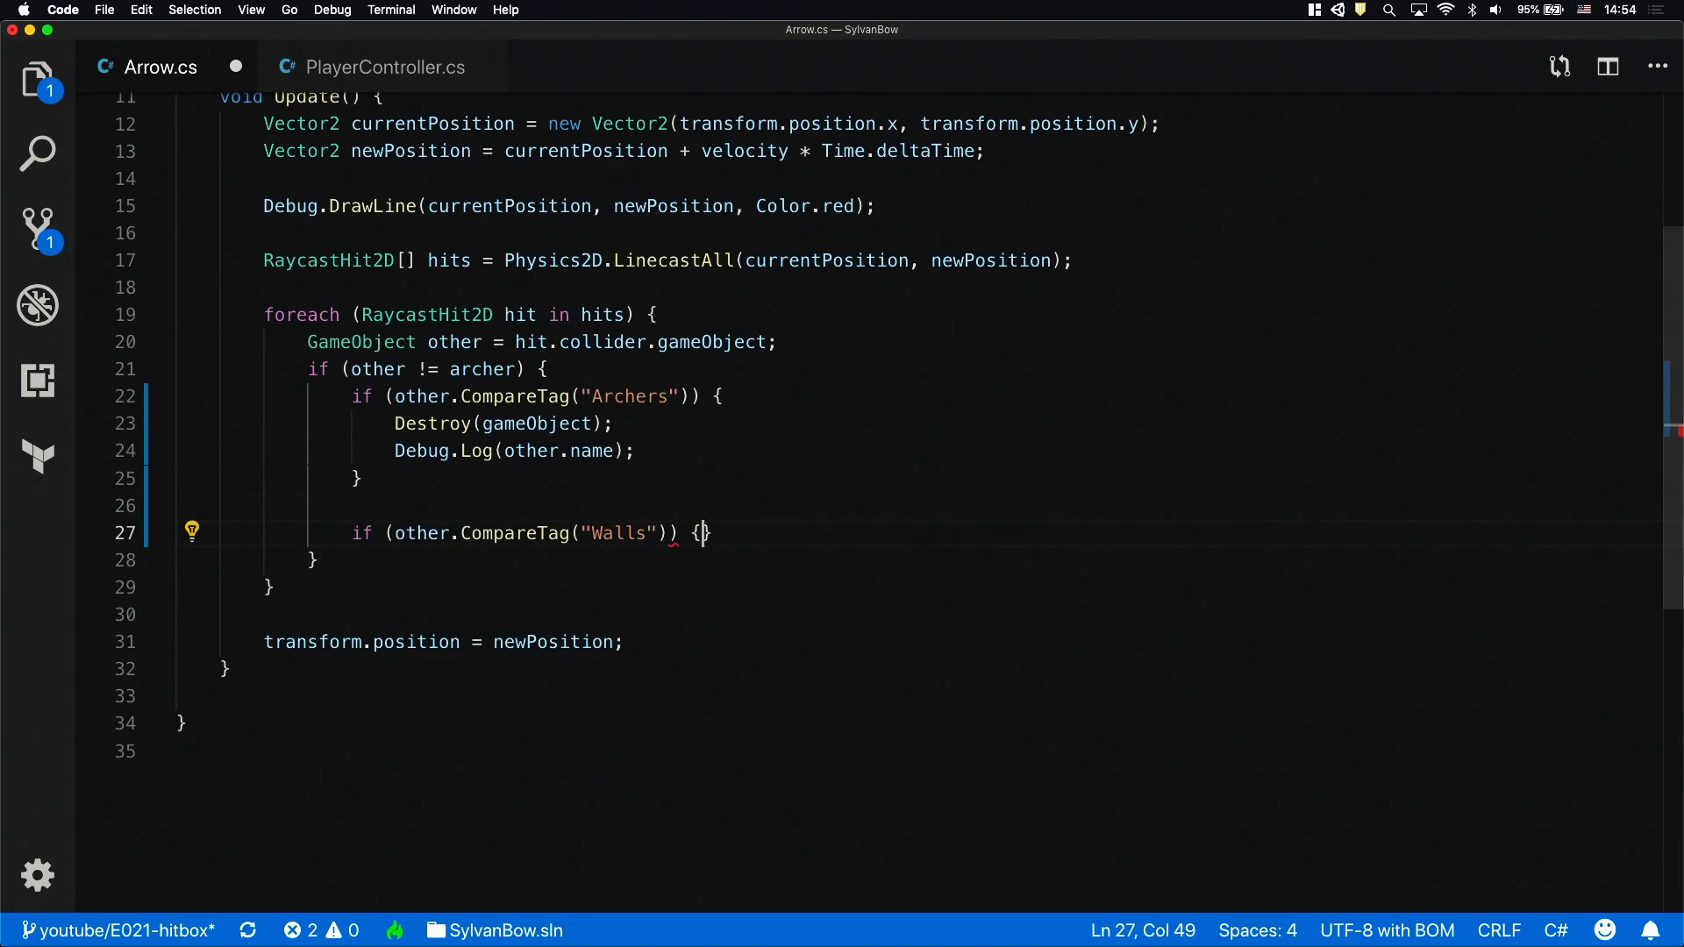
pyautogui.write('Destroy(gameObject)')
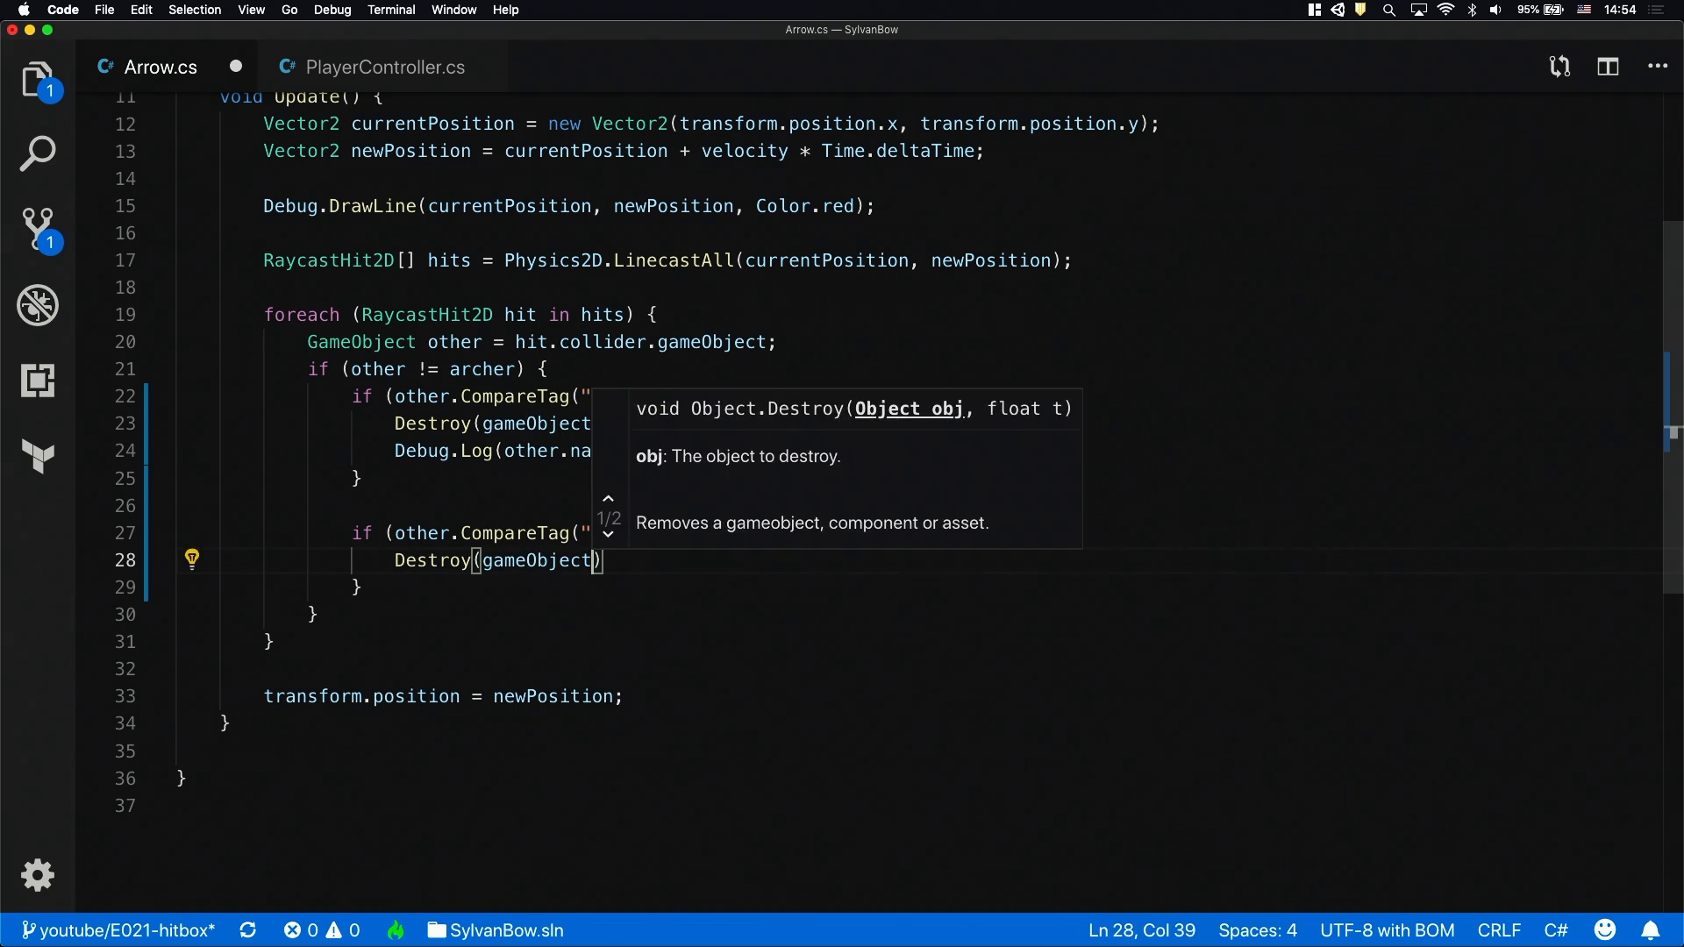
pyautogui.write('br')
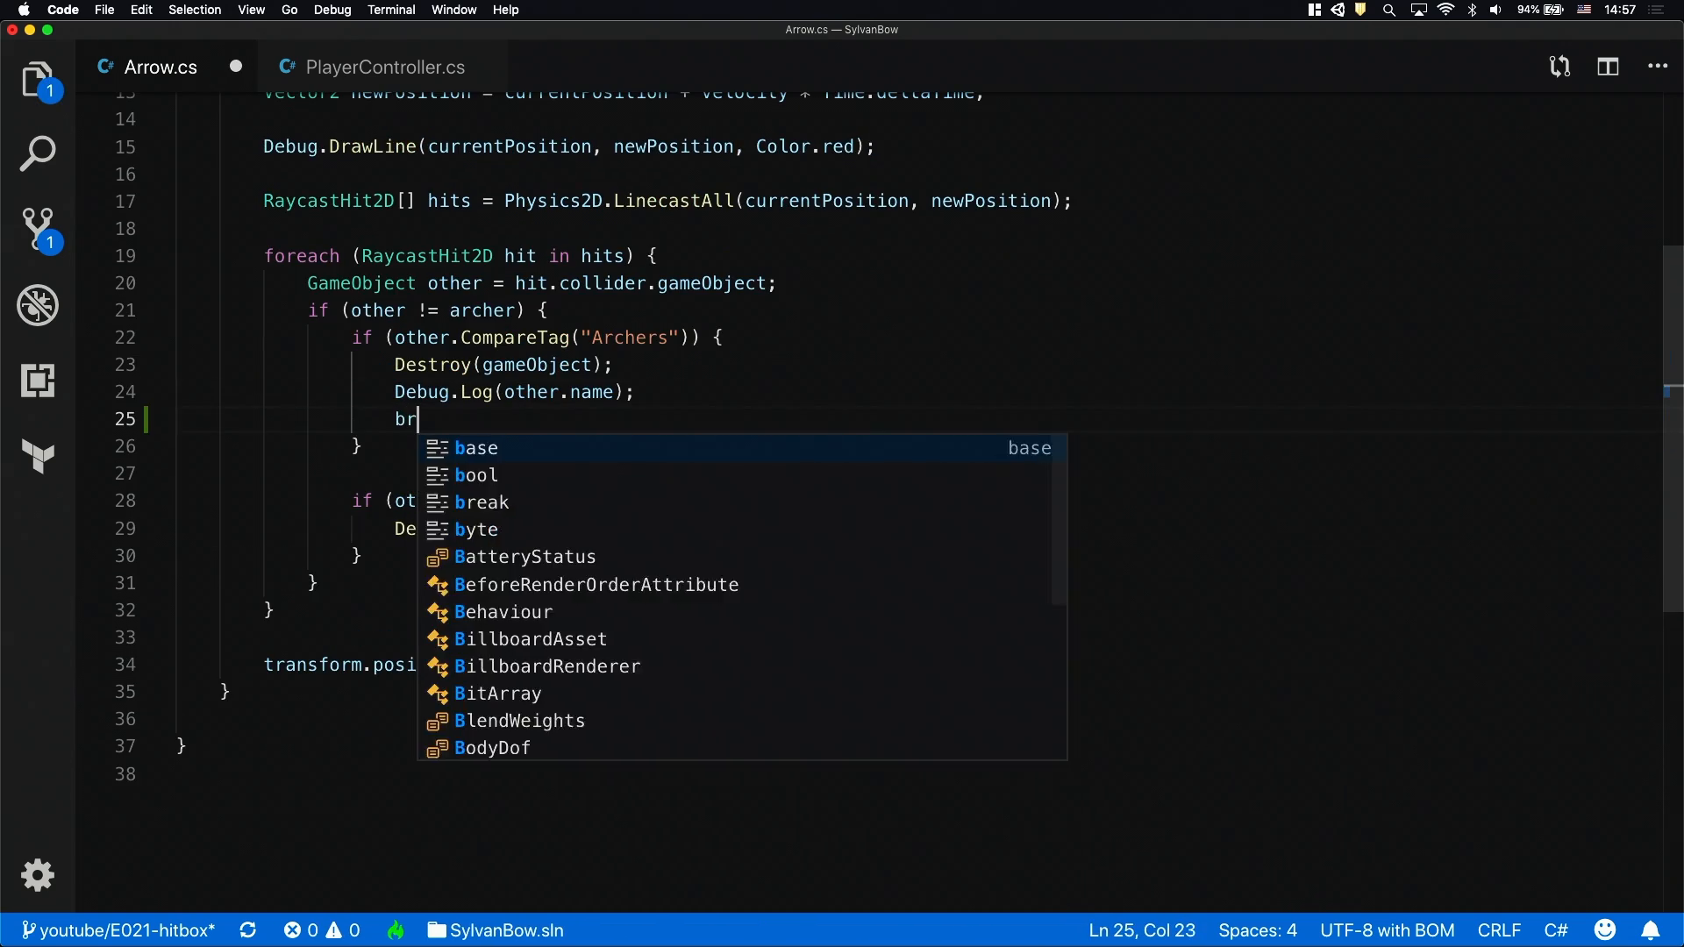
pyautogui.write('eak;')
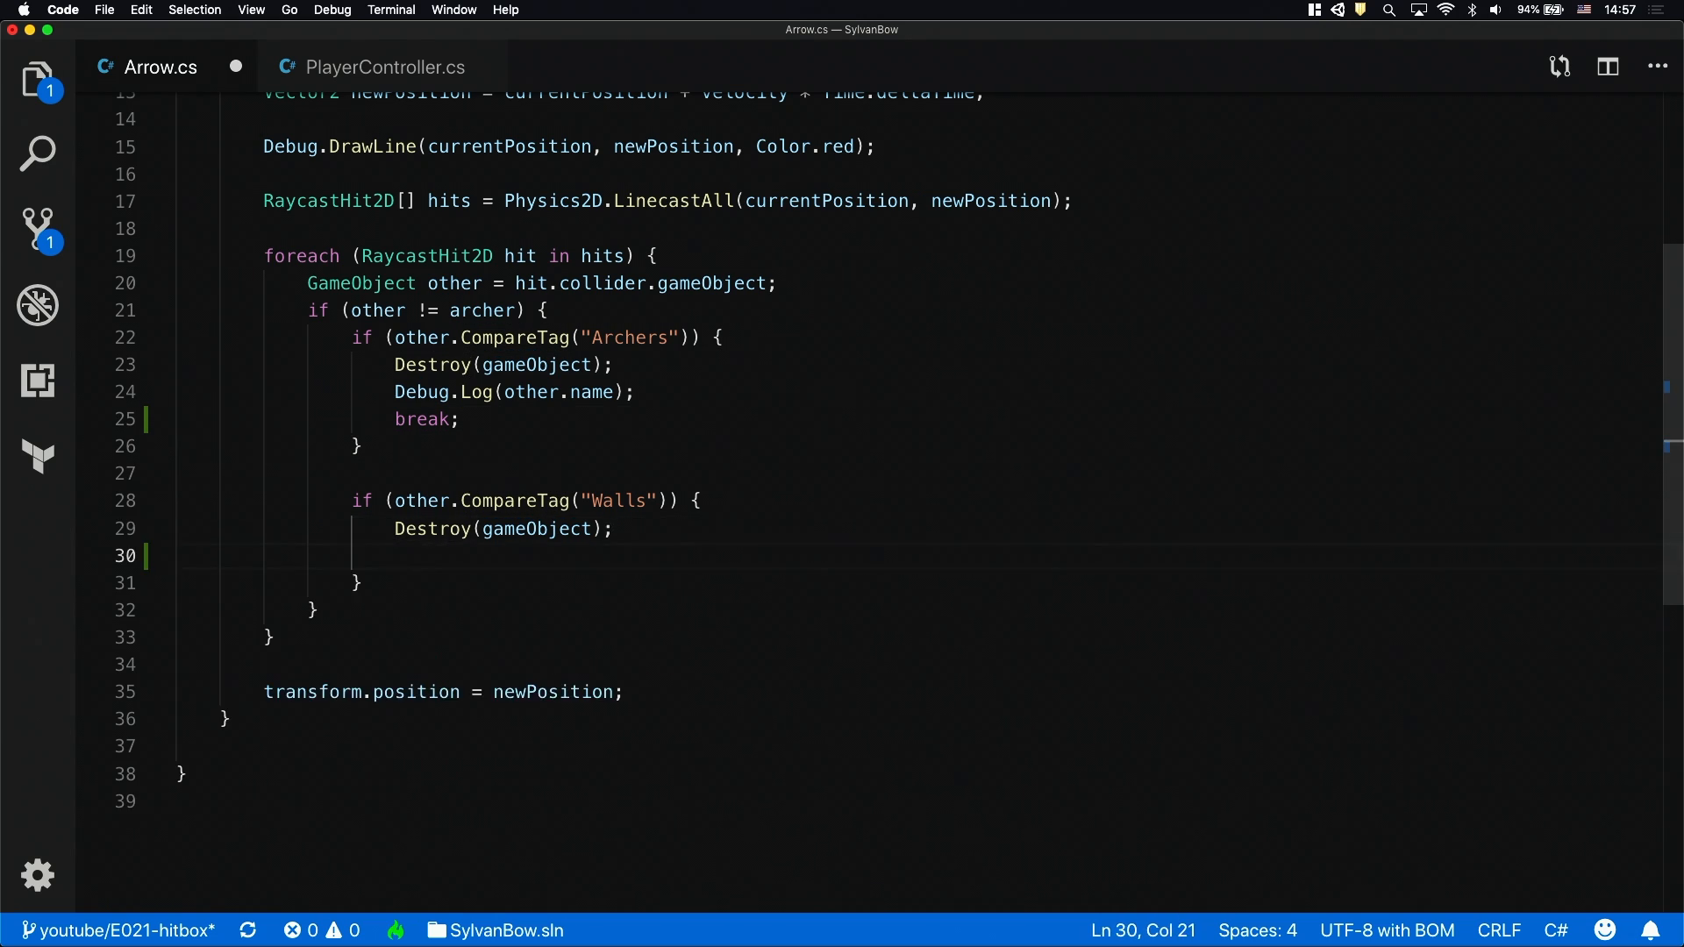
pyautogui.write('break;')
pyautogui.write('public Vector2 offs')
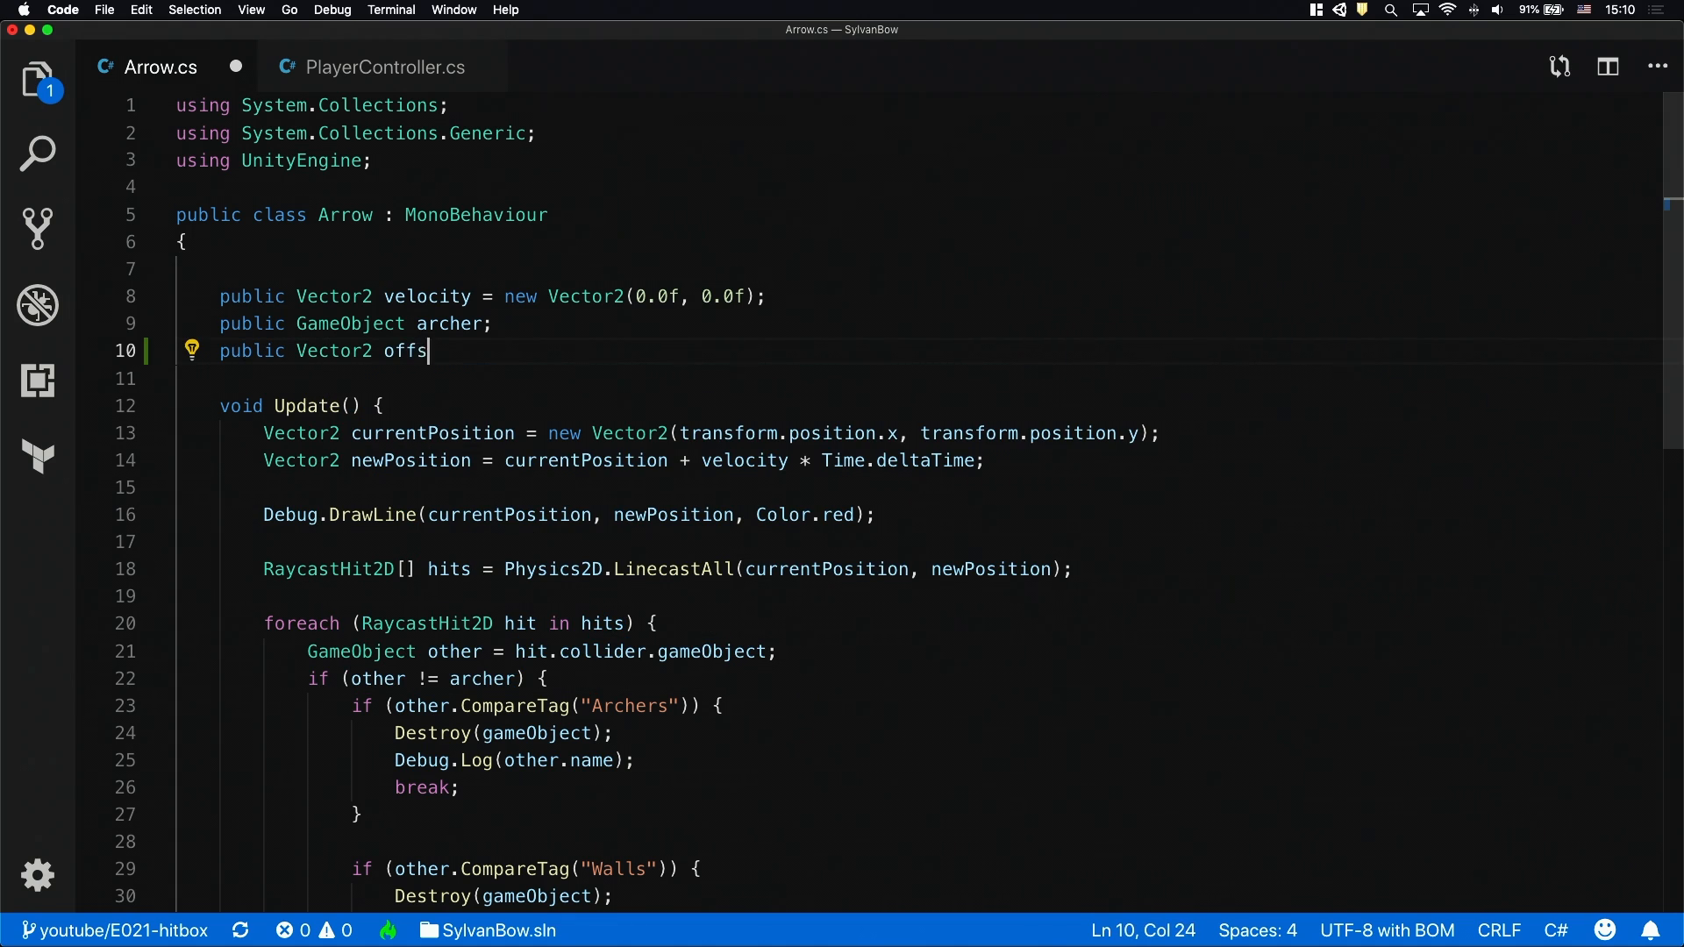
# Add 'public Vector2 offset = new Vector2(0.0f, 0.0f)' and add it to both LinecastAll points
pyautogui.write('et = new Vector2(0.0f, )')
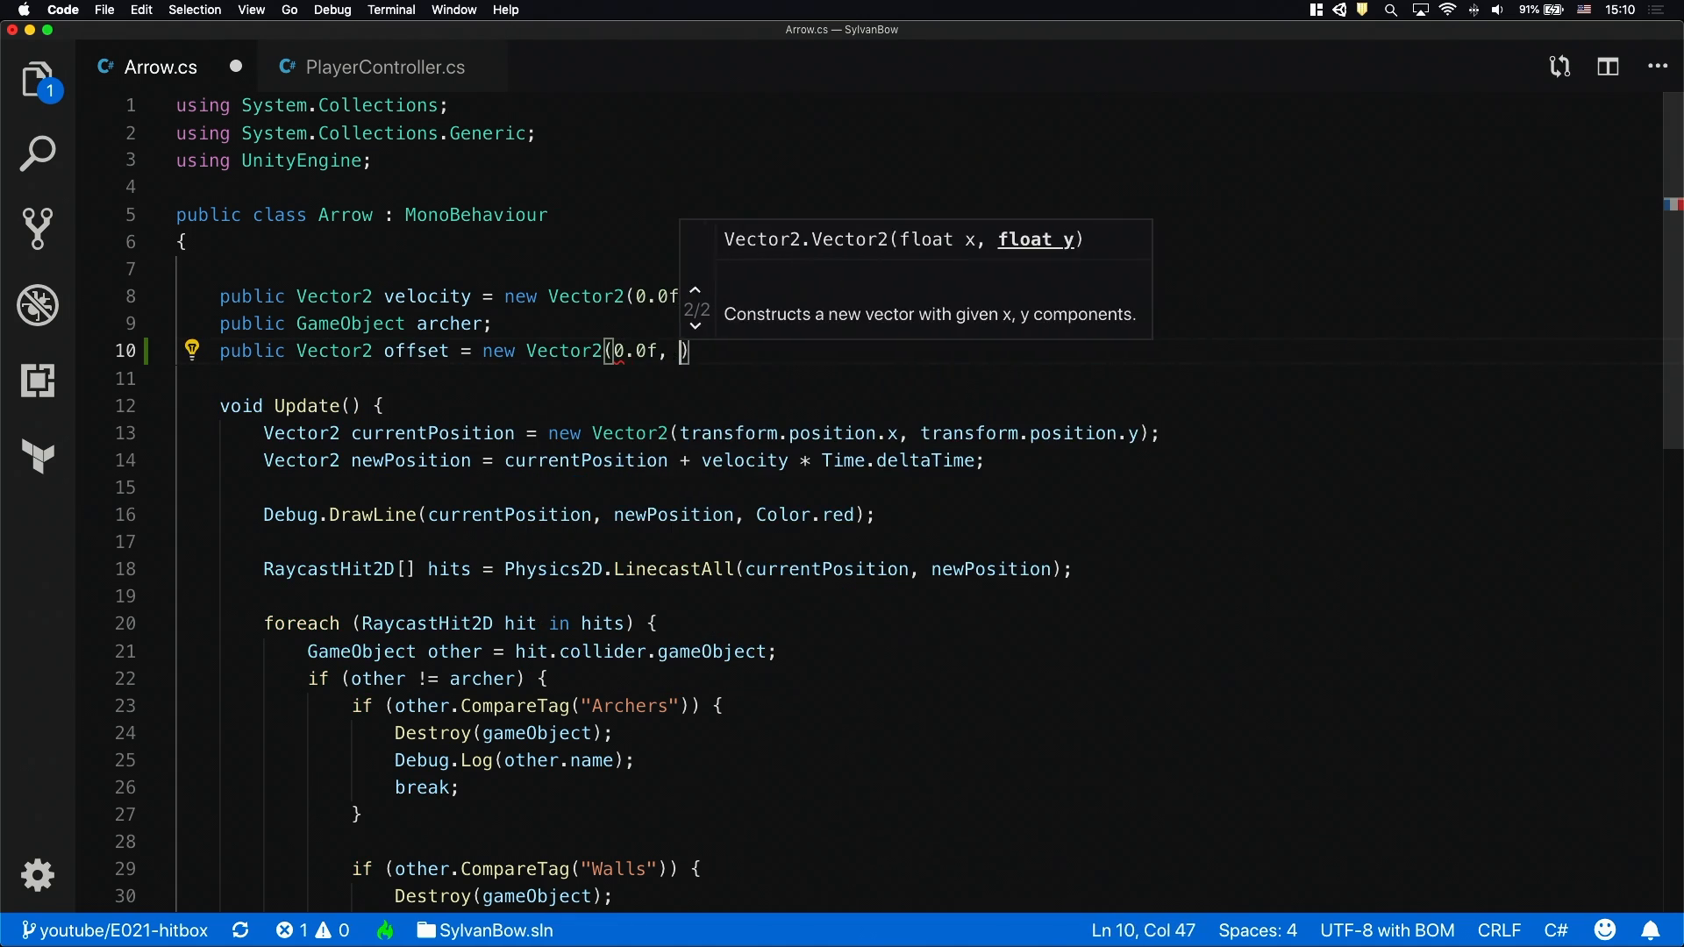
pyautogui.write('0.0f);')
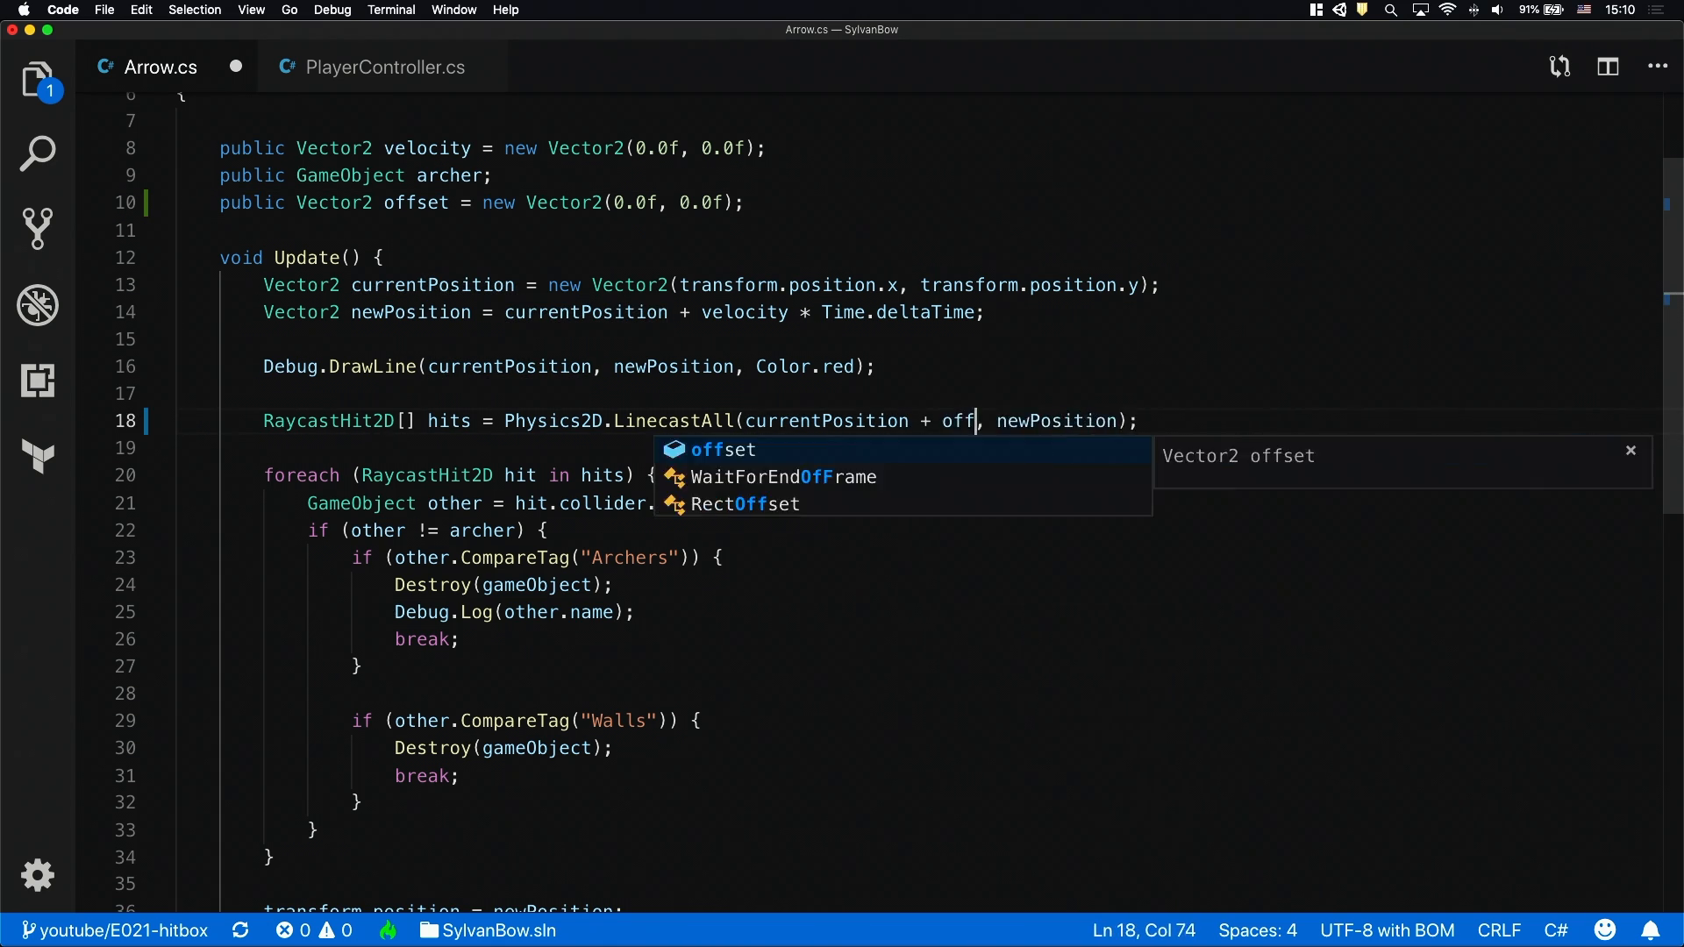
pyautogui.write('set, newPosition + offset')
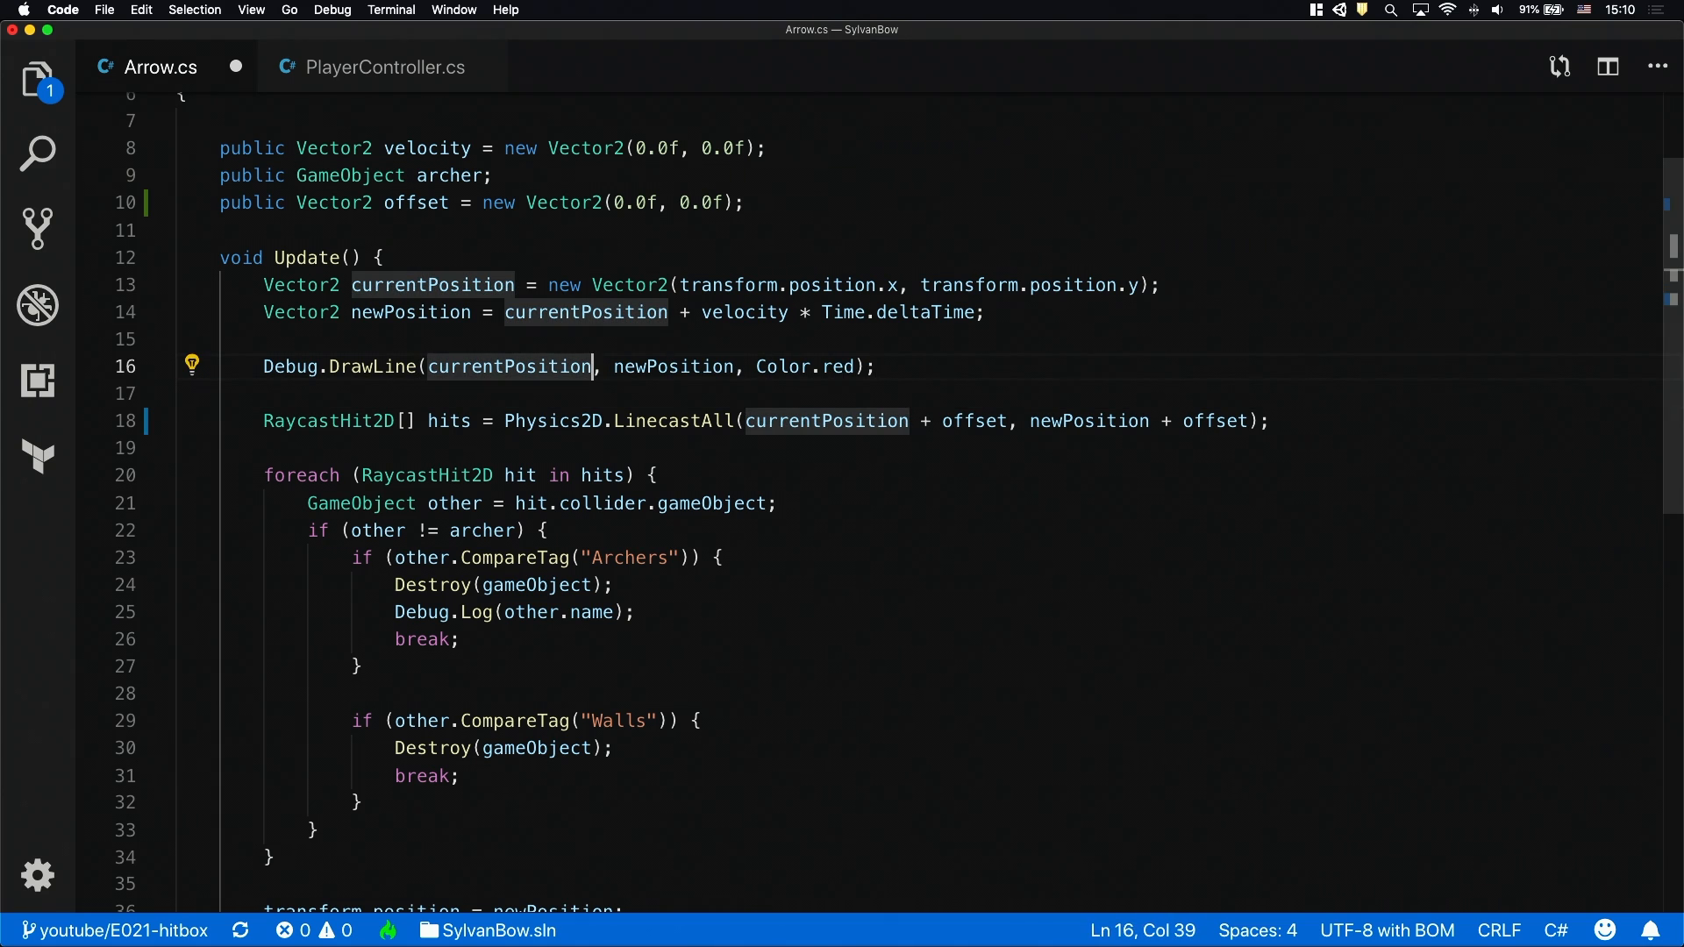
pyautogui.write('+ offset')
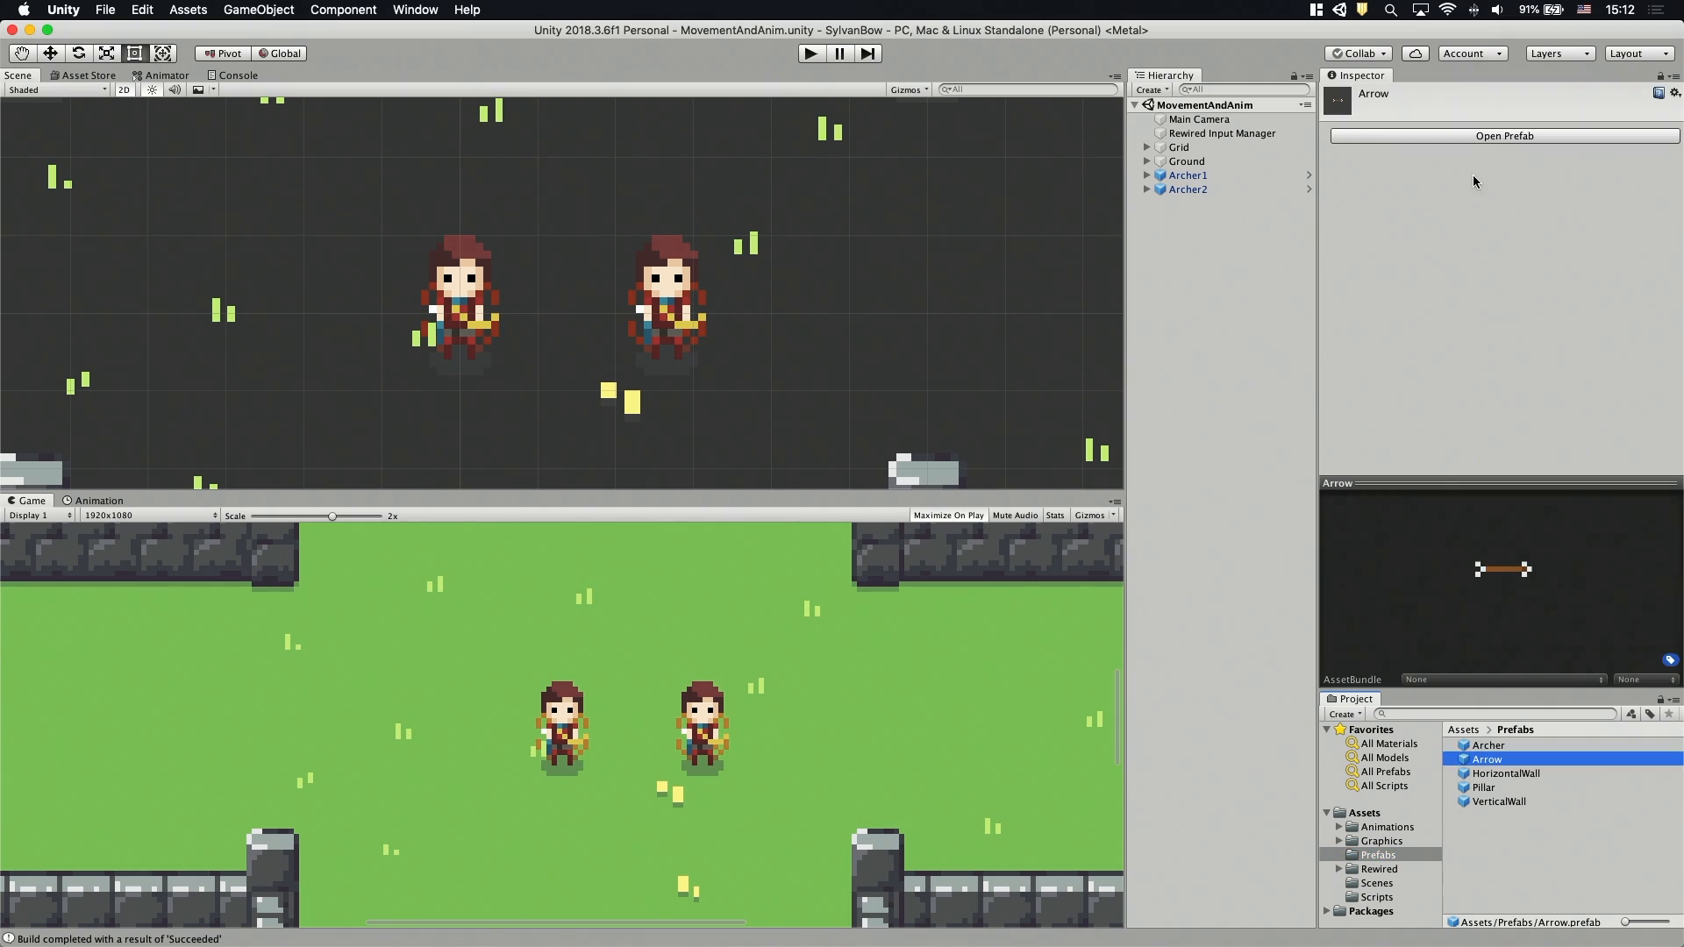
# Open the Arrow prefab and set its Offset Y to -0.055
pyautogui.click(1503, 135)
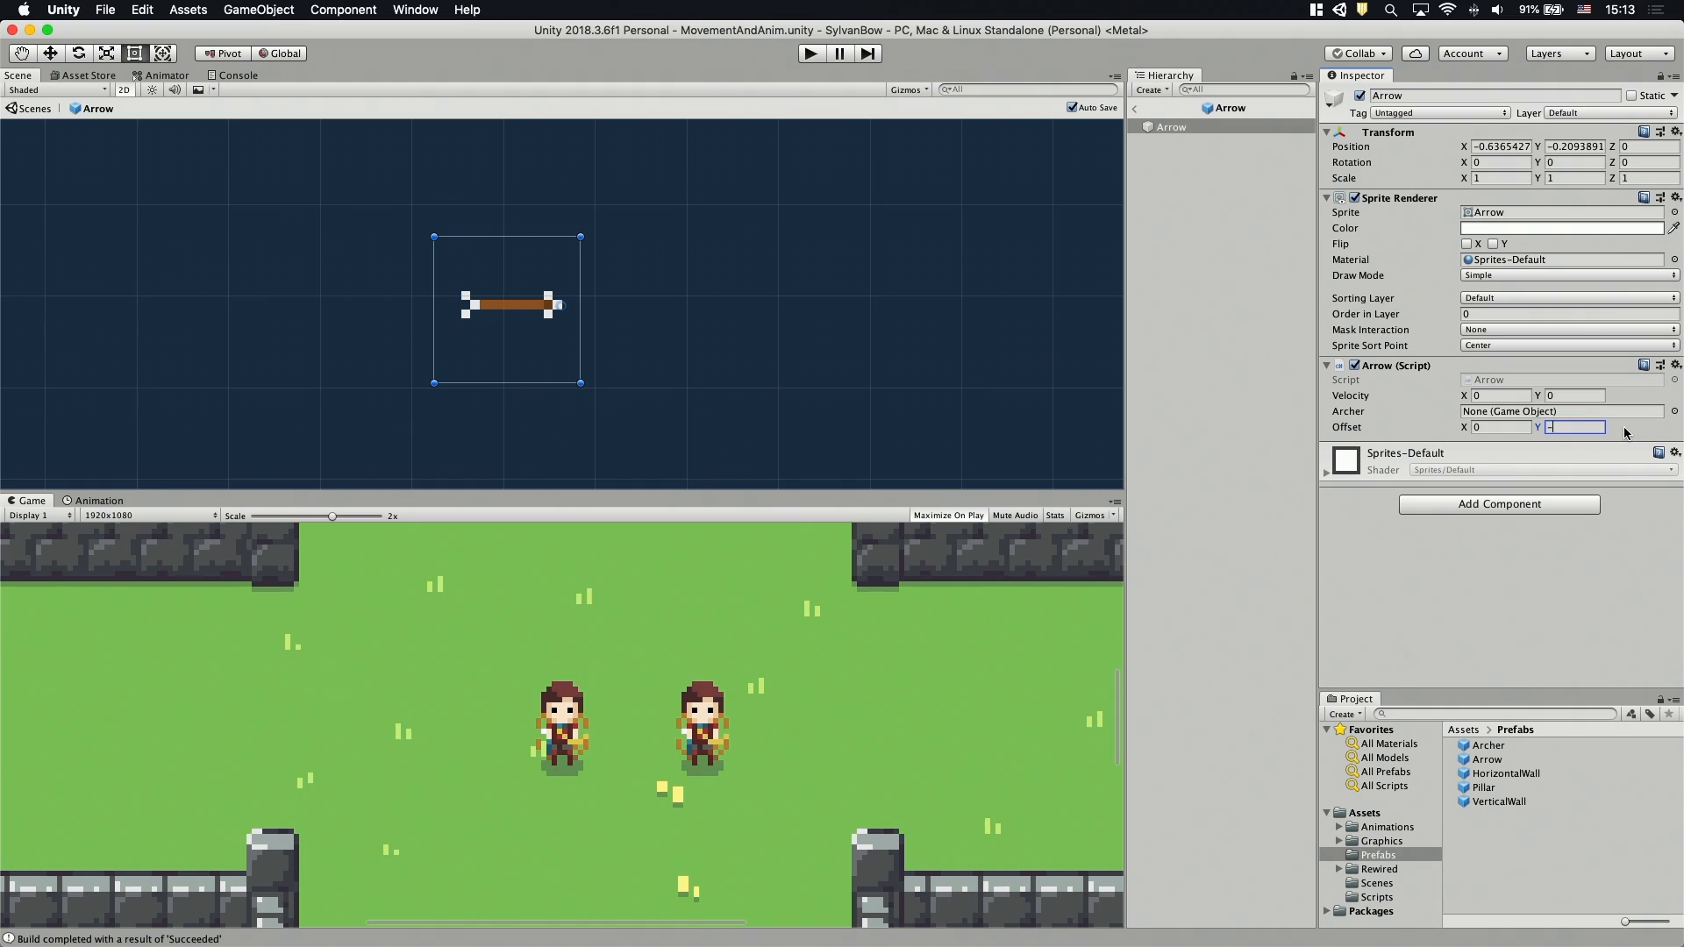
pyautogui.write('-0.055')
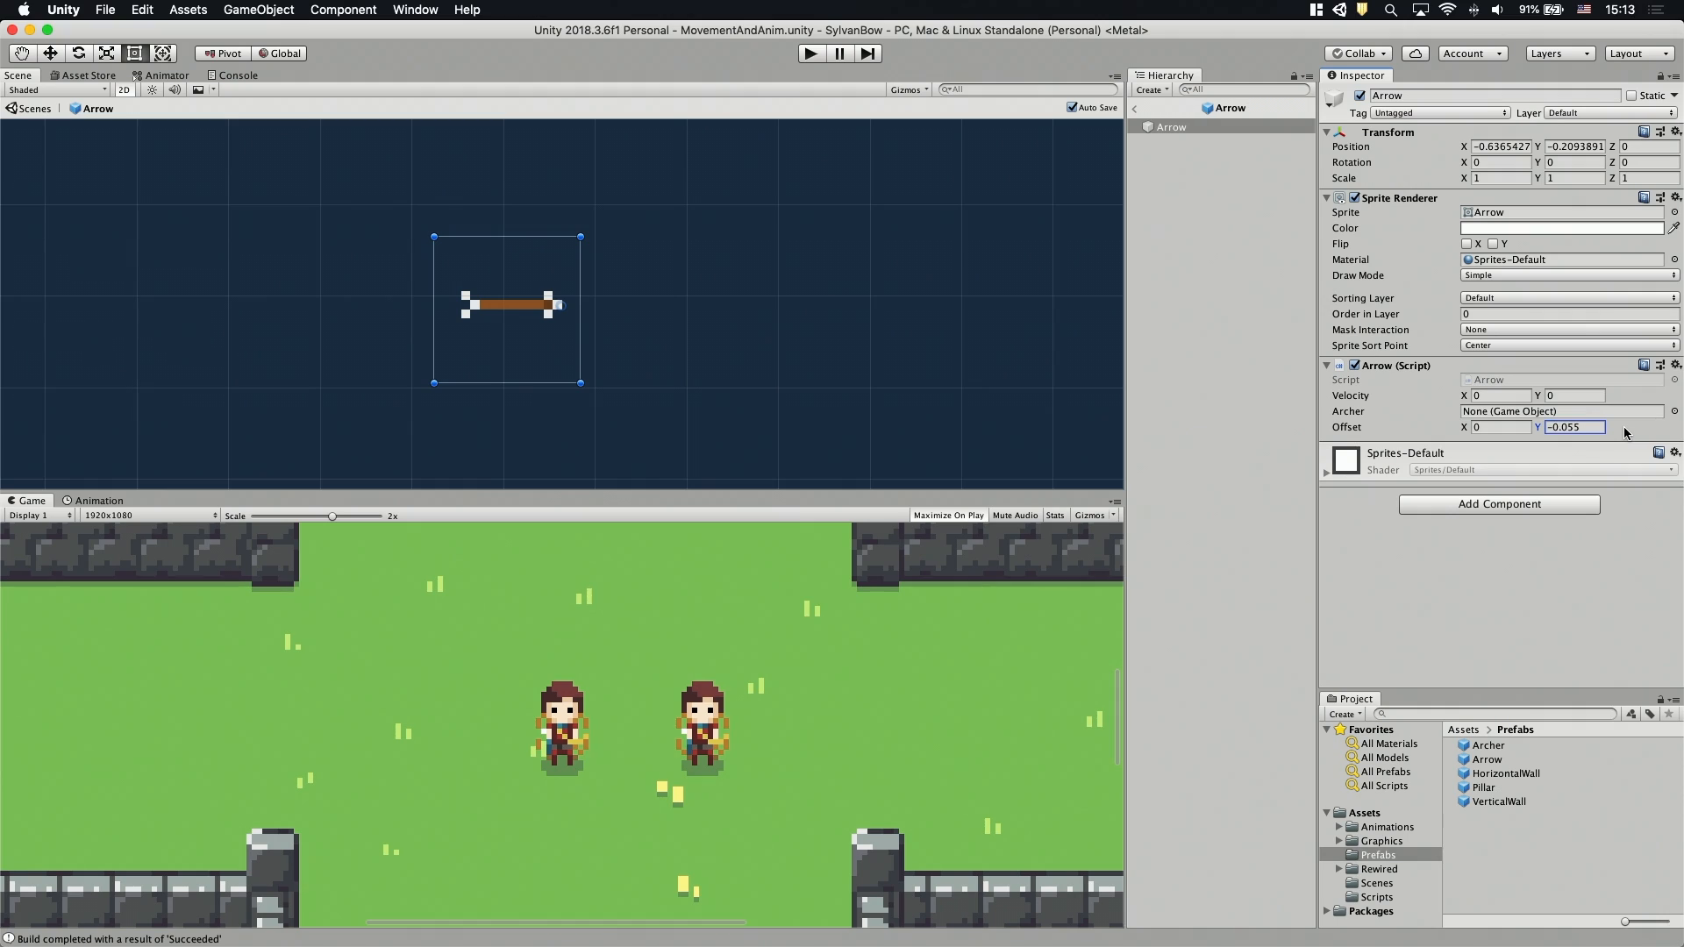